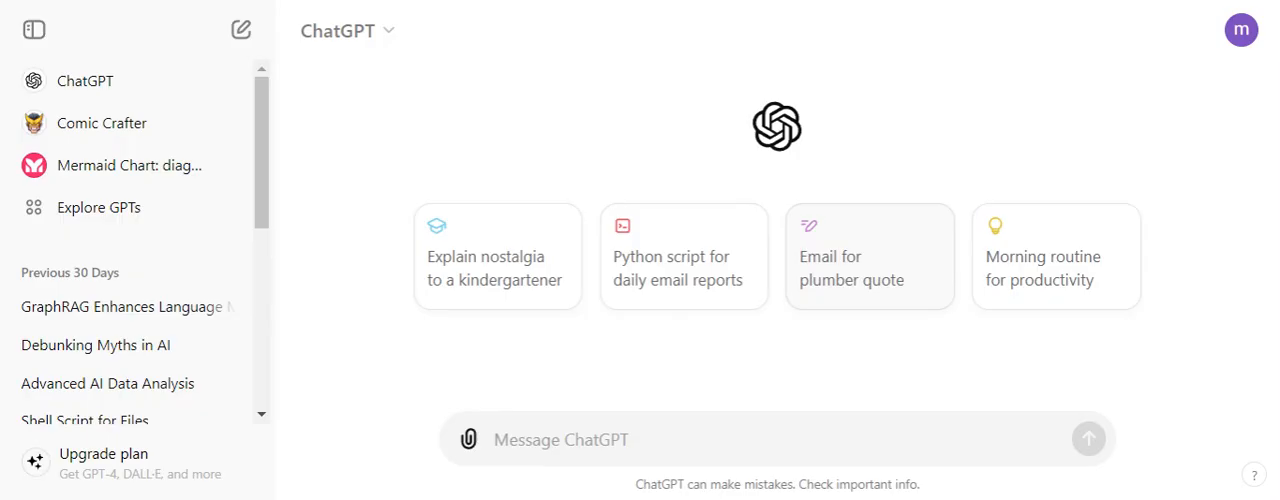
mouse_move(948, 5)
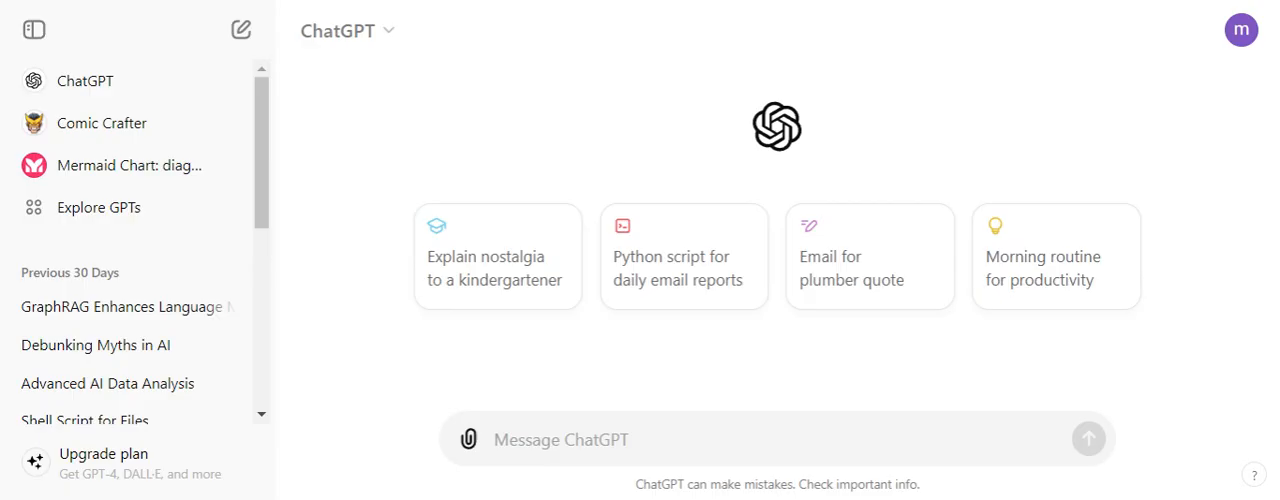
mouse_move(470, 91)
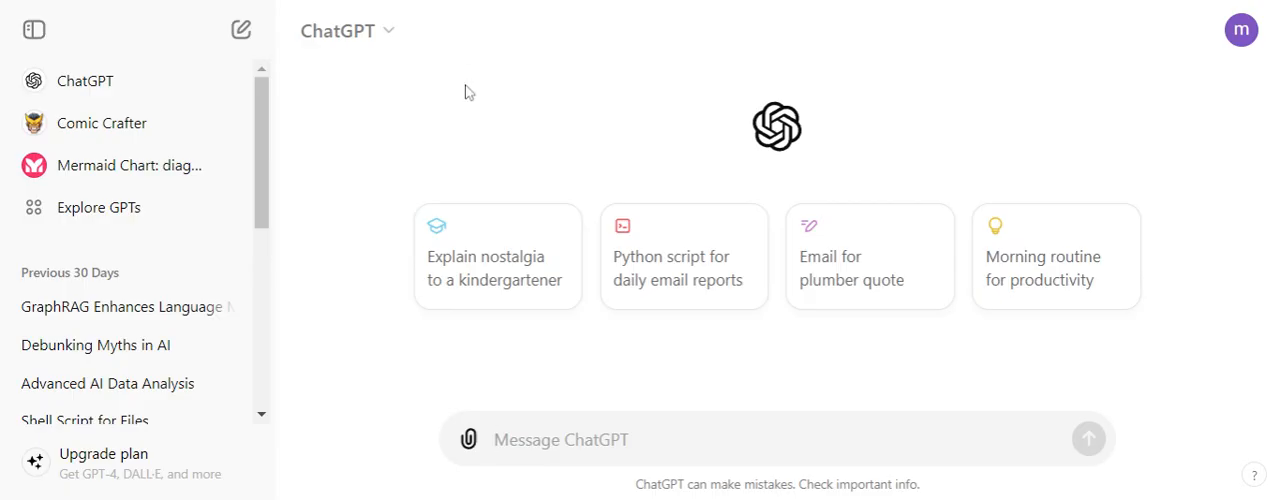
mouse_move(469, 92)
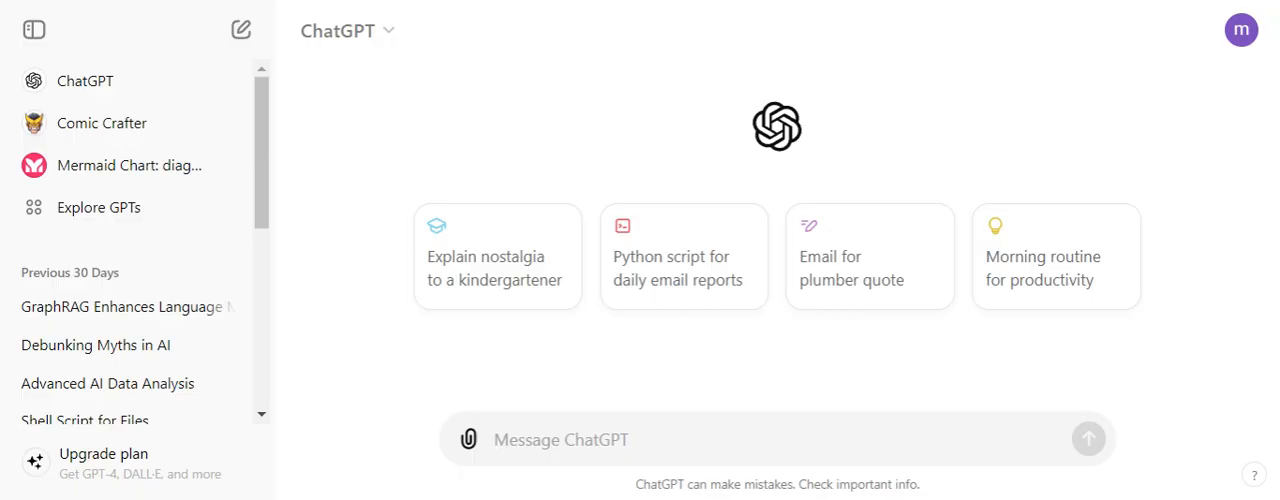
Send 'Hey', prefer Response 1, and regenerate the reply with GPT-4o mini.
type("Hey")
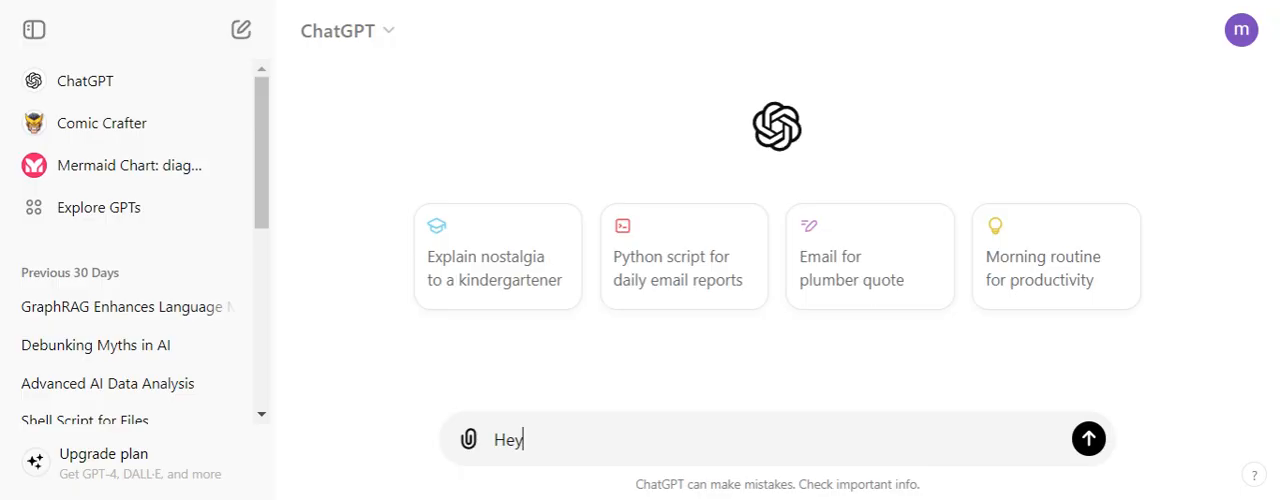
left_click(1088, 438)
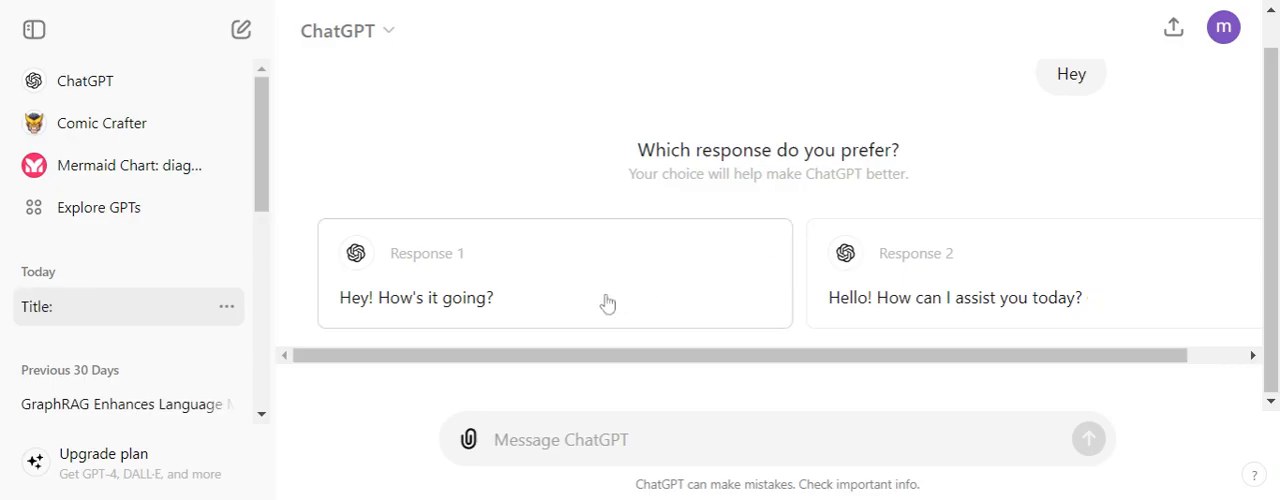
left_click(555, 273)
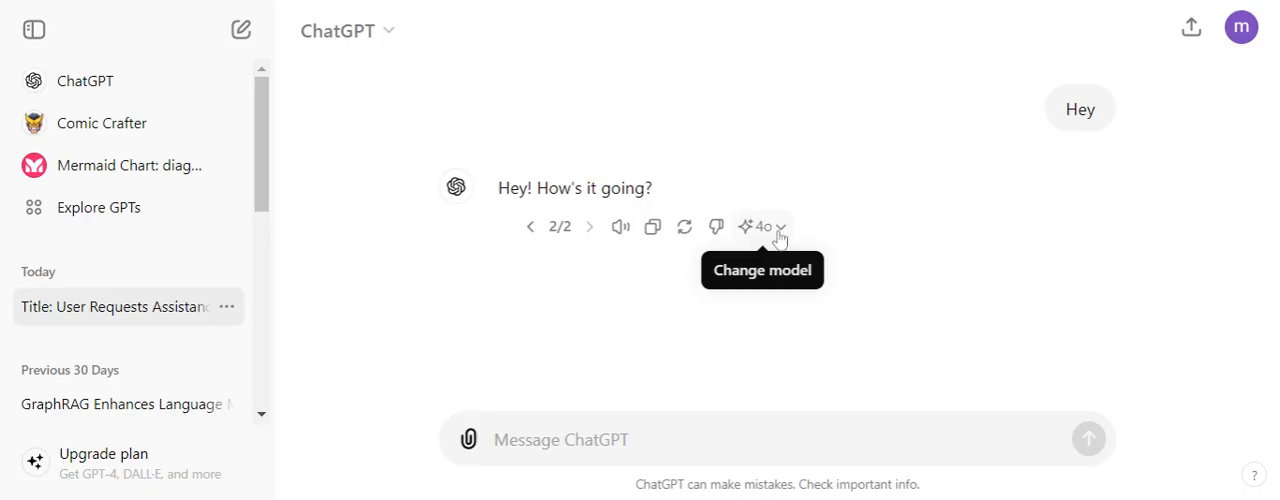
left_click(762, 226)
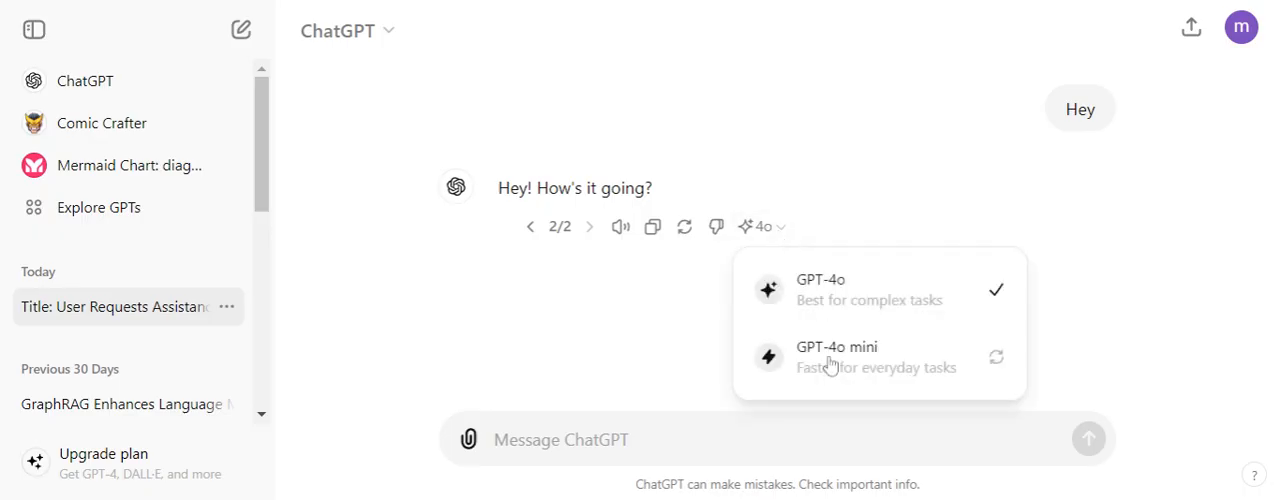
mouse_move(848, 327)
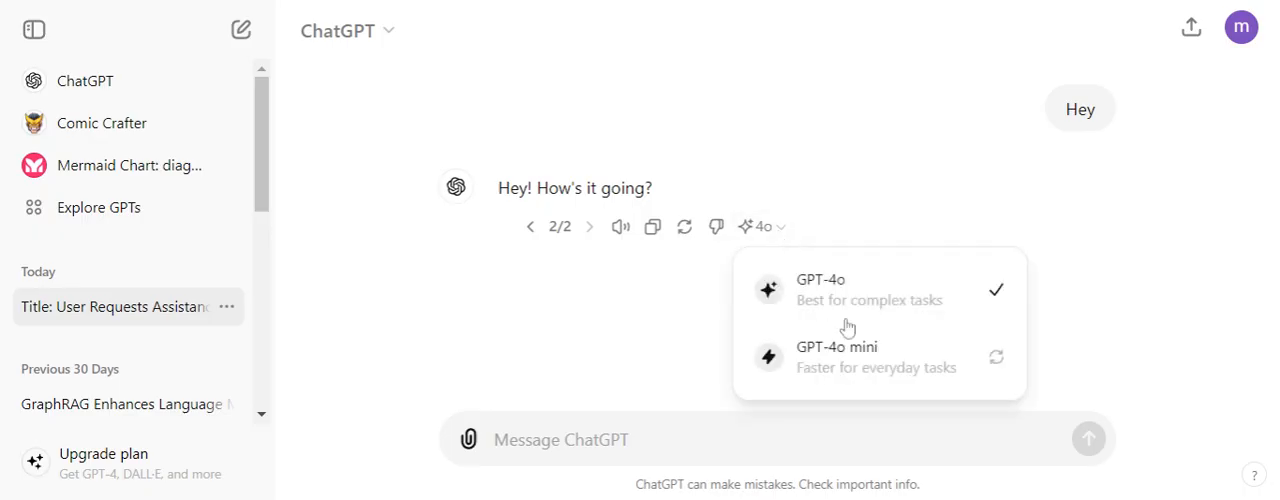
left_click(836, 356)
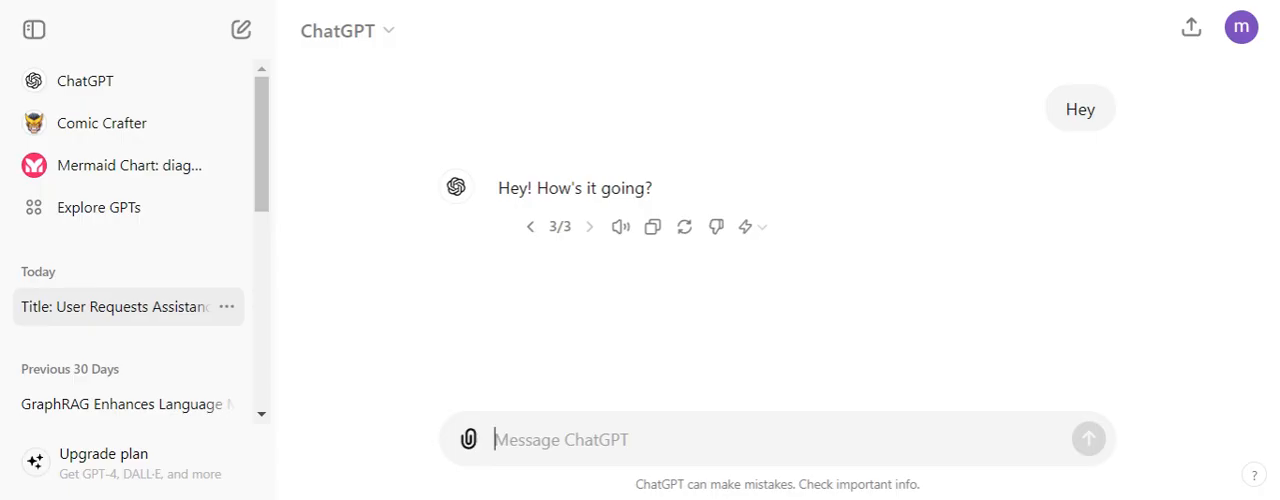
Send 'Write a story on a small kid in village' and browse the Arjun stories.
type("Writ")
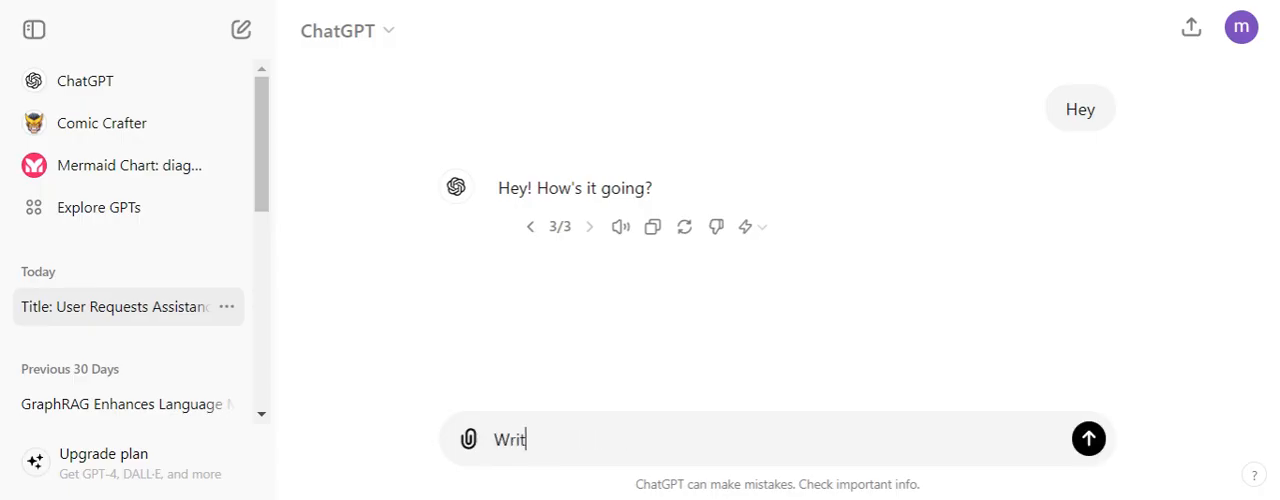
type("e a story")
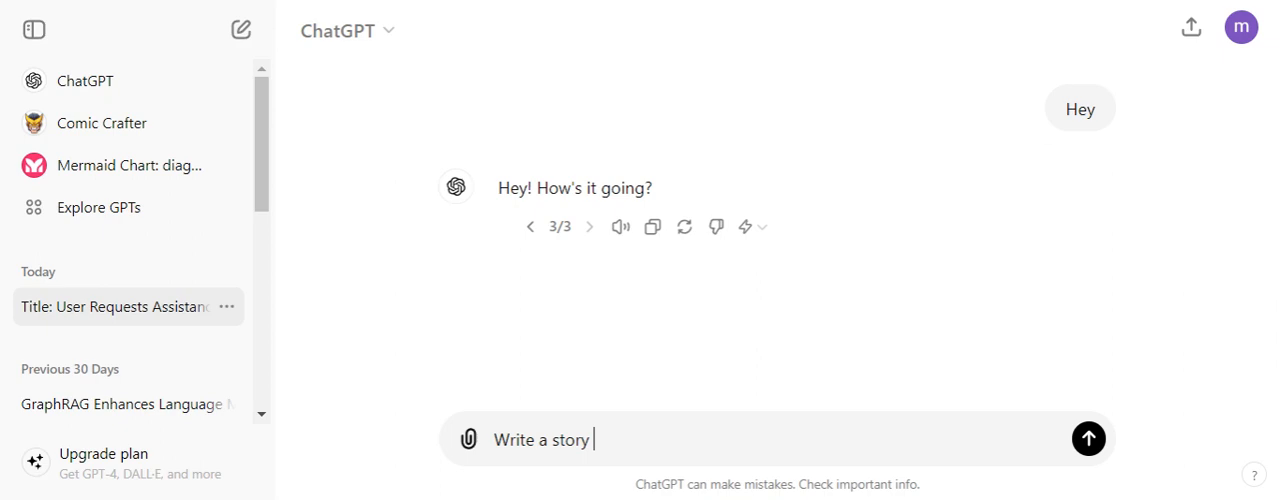
type("on a small")
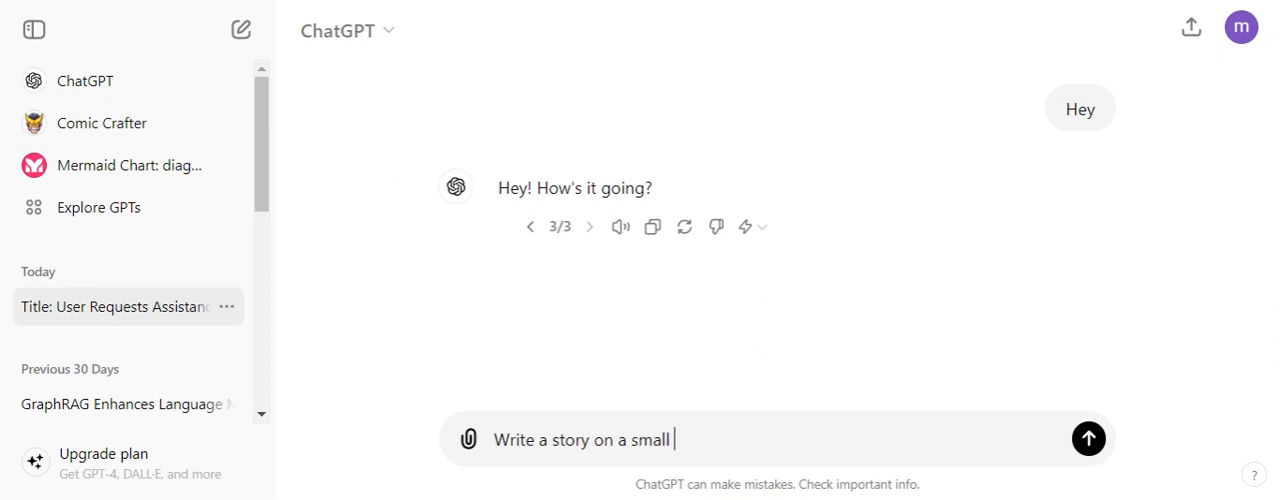
type("kid in villa")
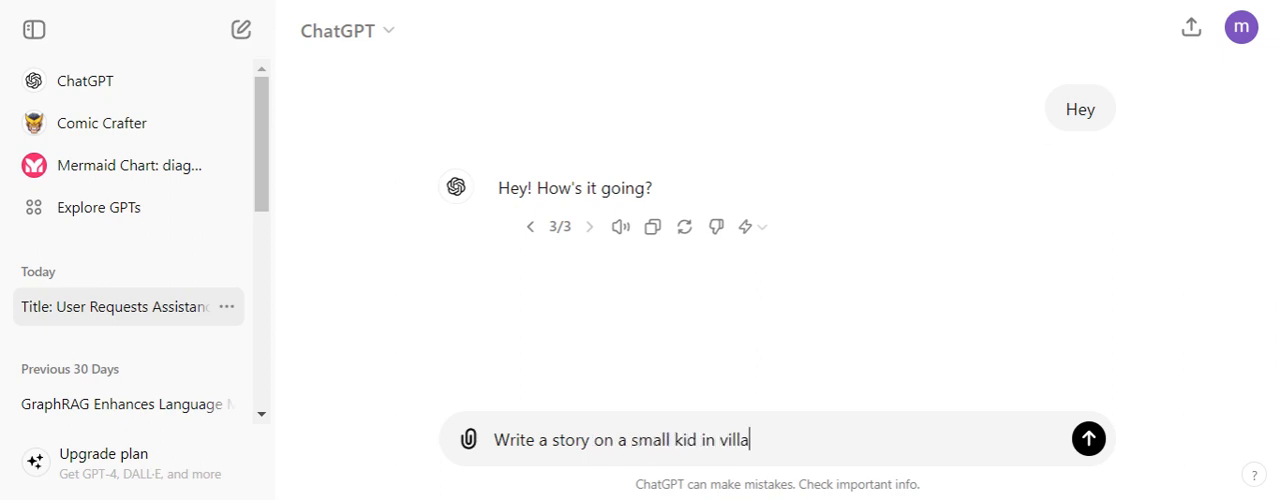
left_click(1089, 438)
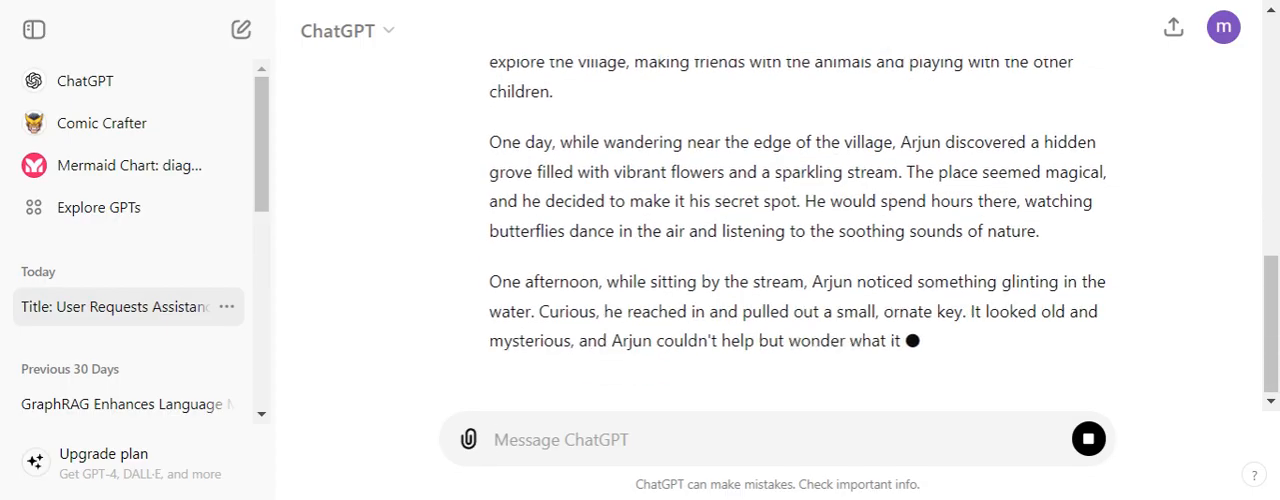
scroll("up", 3)
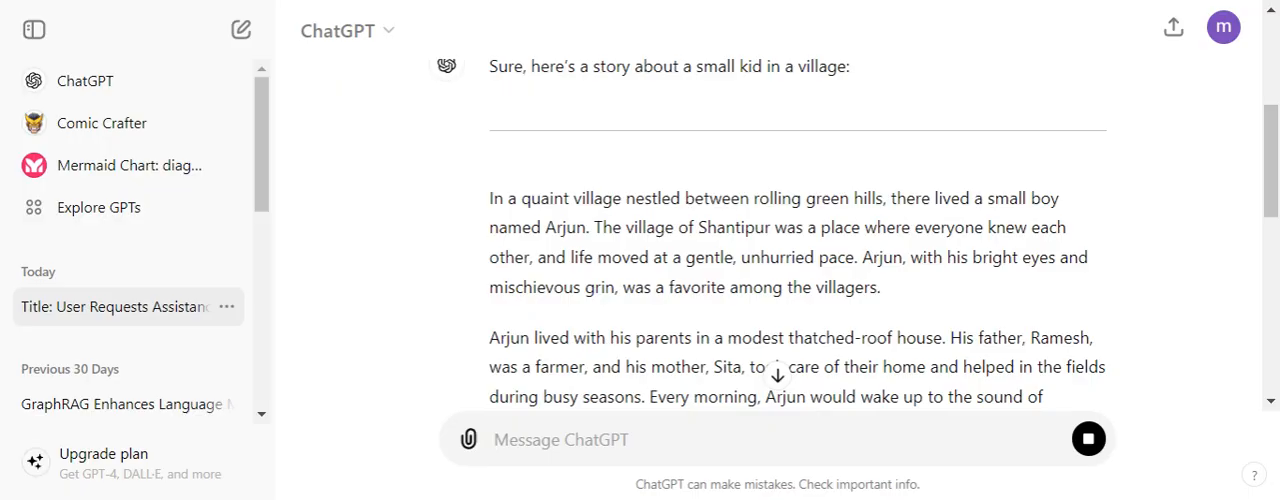
scroll("down", 3)
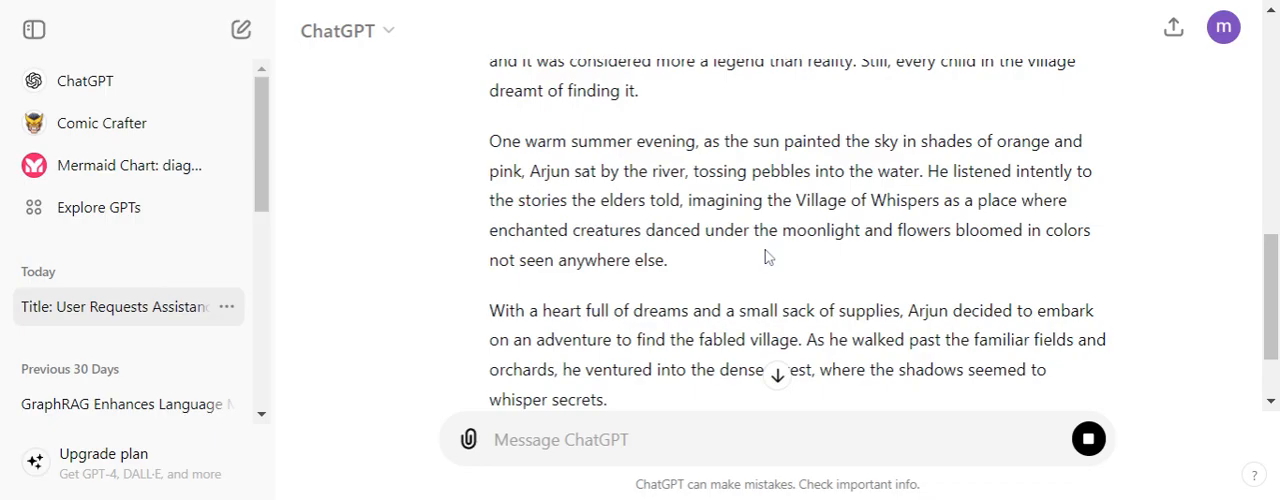
Choose 'The Village of Whispers' as preferred and read to its closing line.
scroll("up", 3)
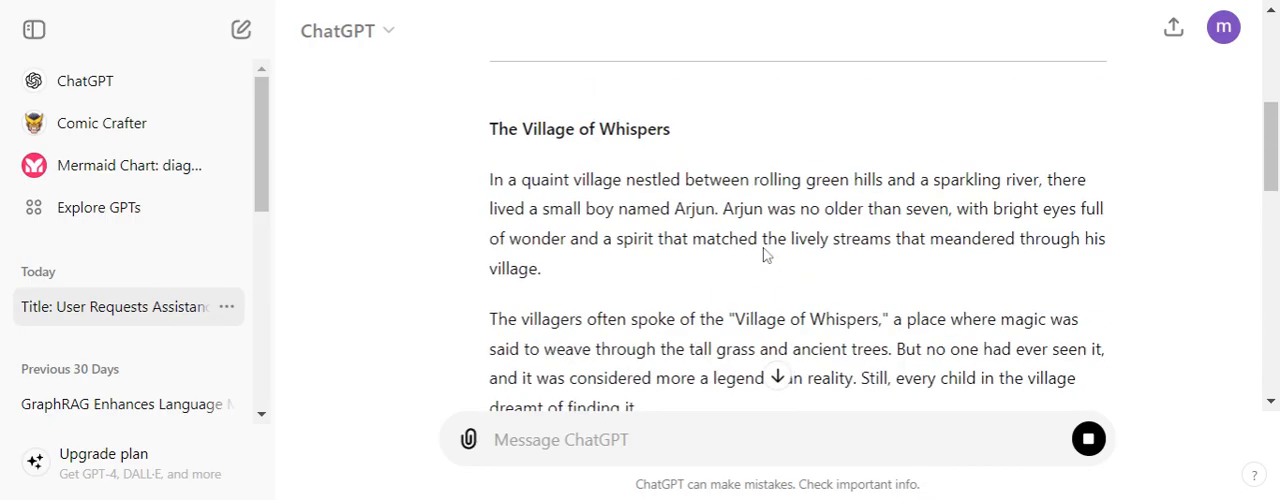
scroll("up", 3)
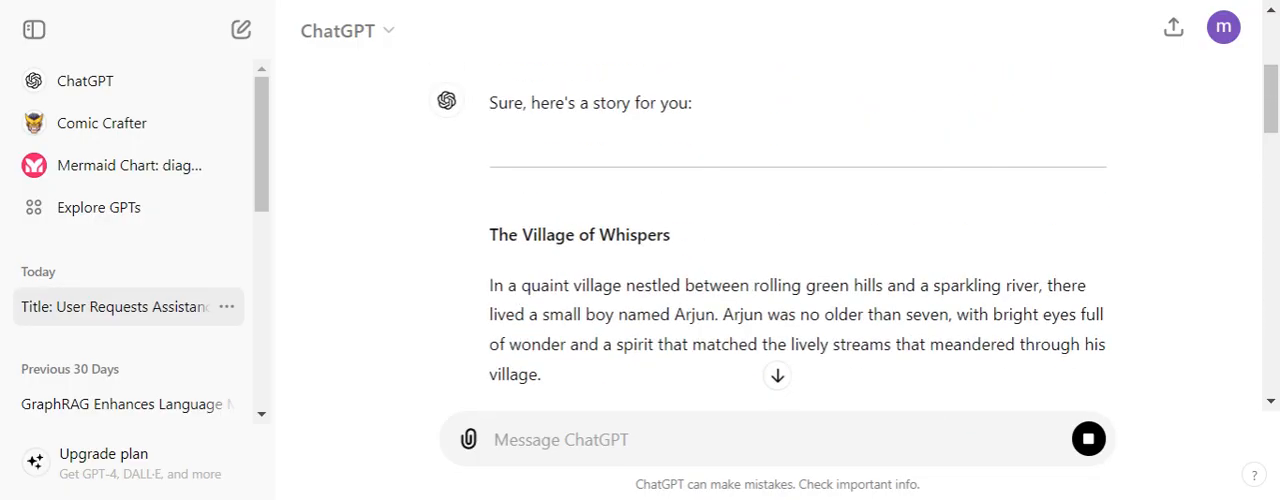
left_click(1088, 438)
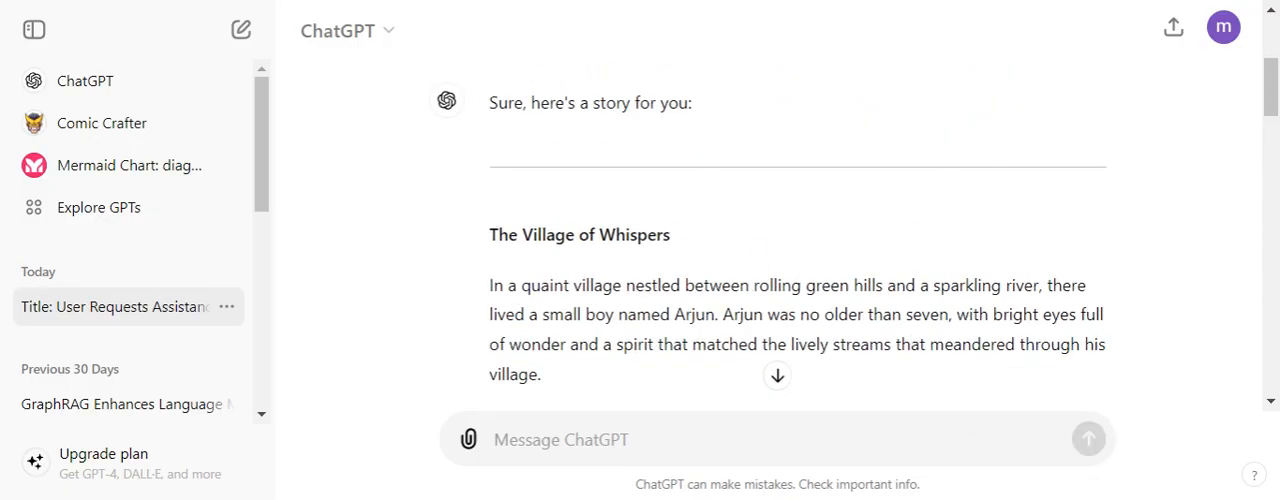
scroll("down", 3)
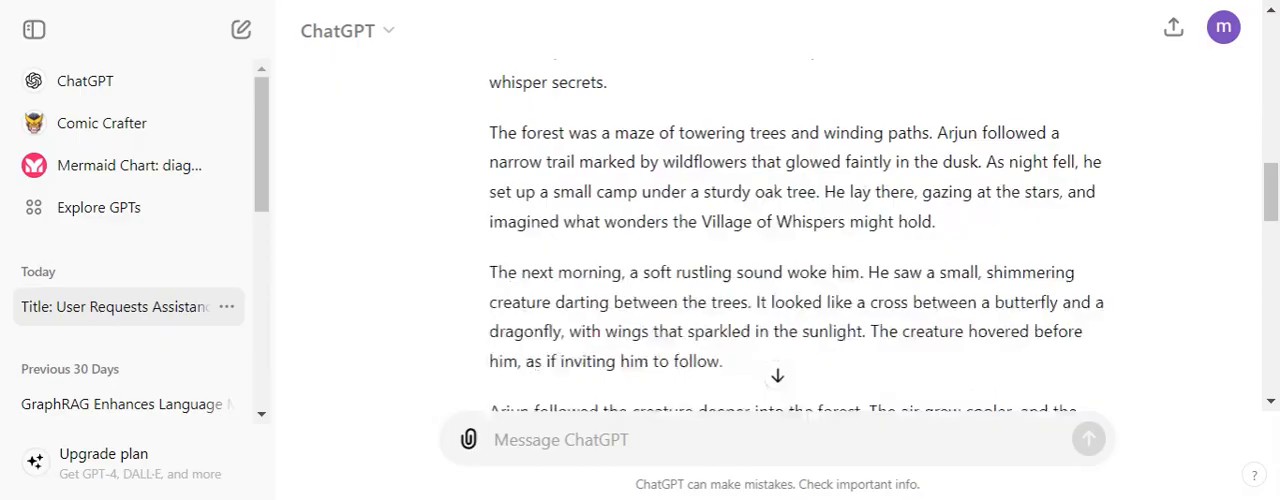
scroll("down", 3)
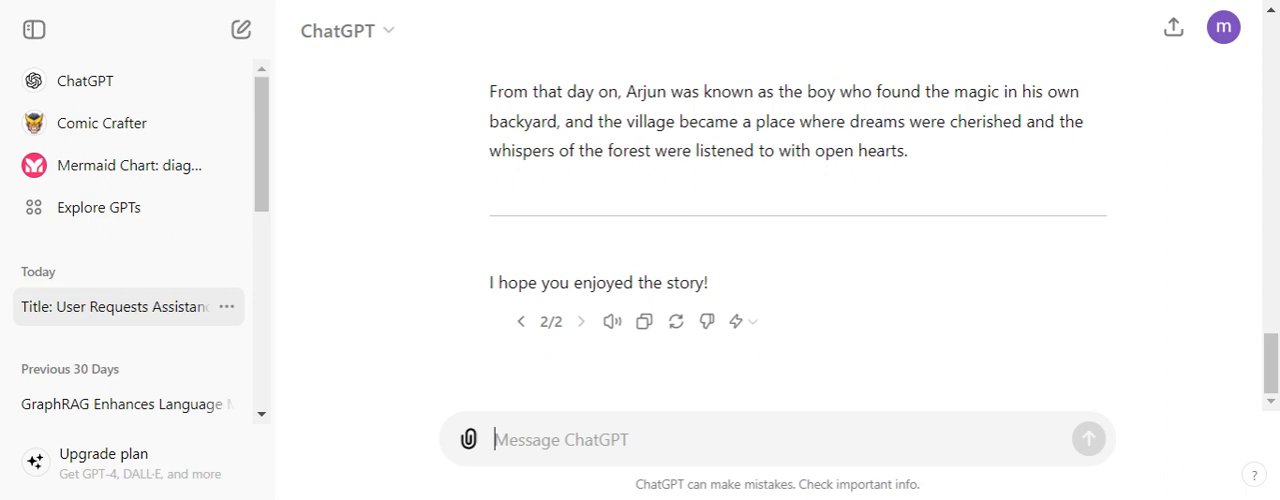
Ask 'what is 2.4 into 3.5', get 8.4, and dismiss the feedback question.
type("what is")
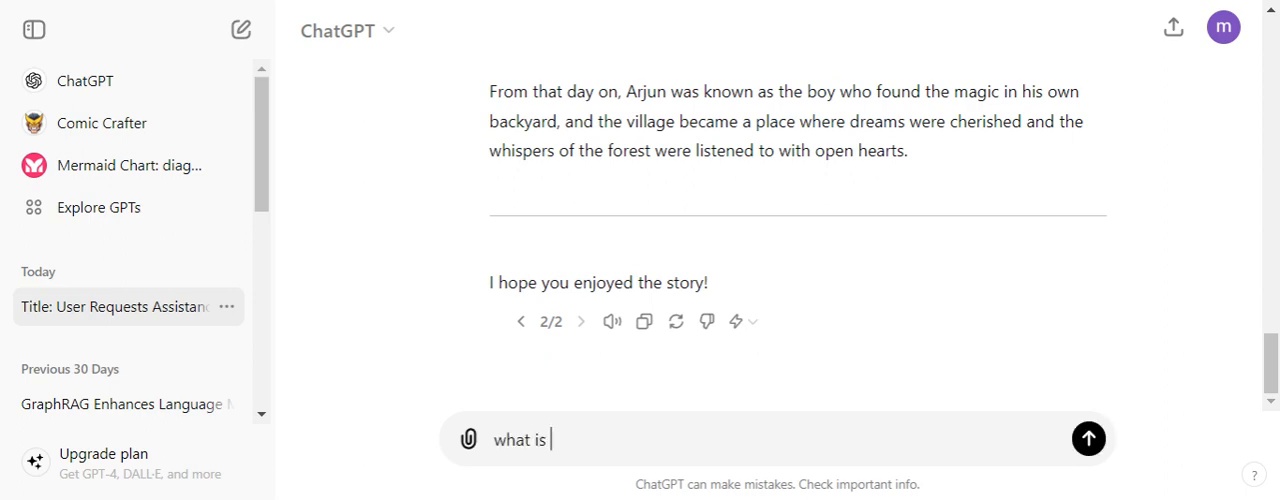
type("2.4")
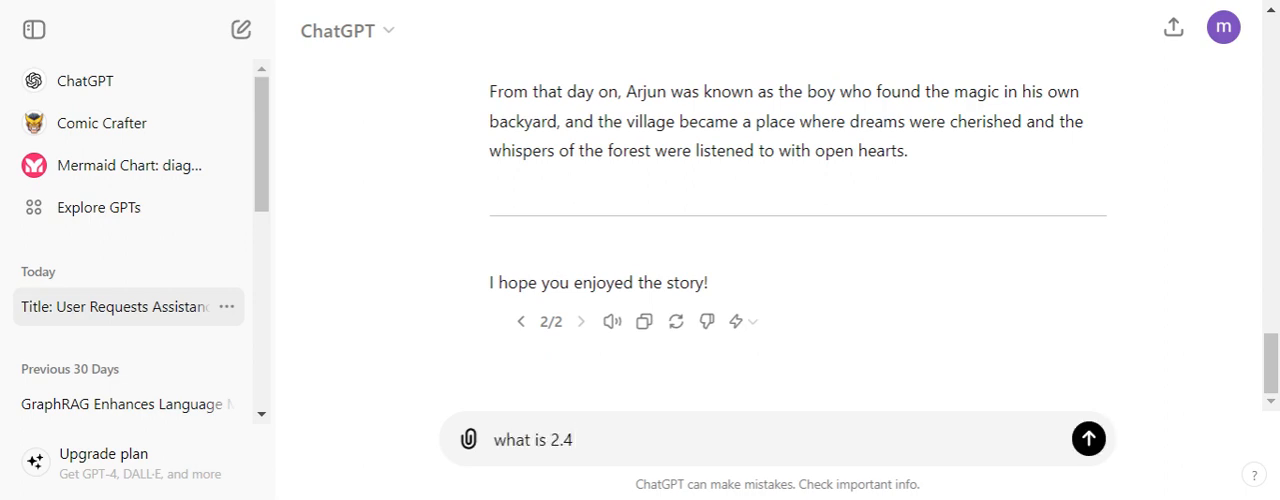
type("into")
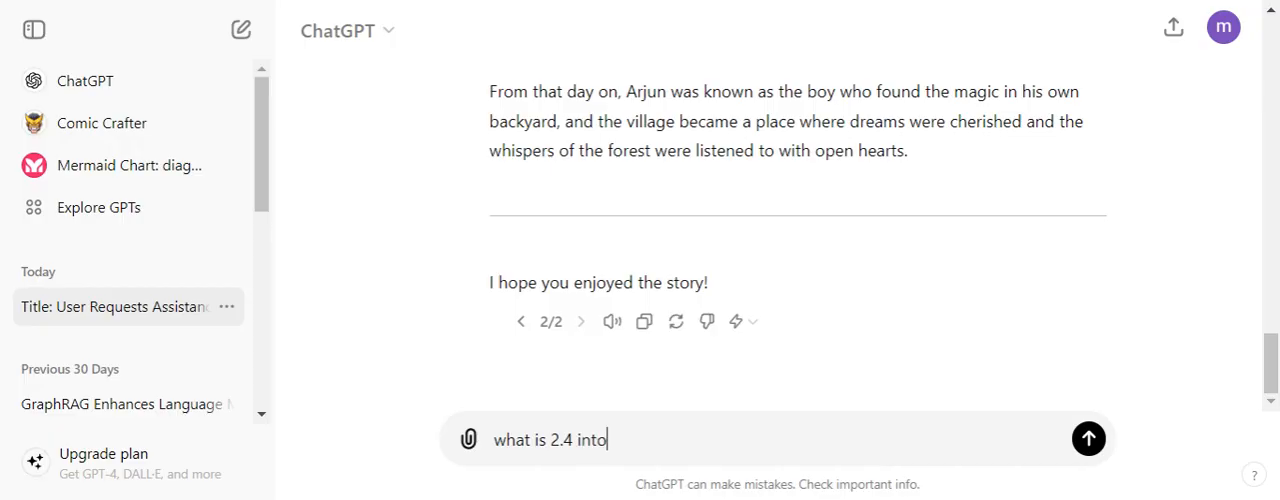
type("3.5")
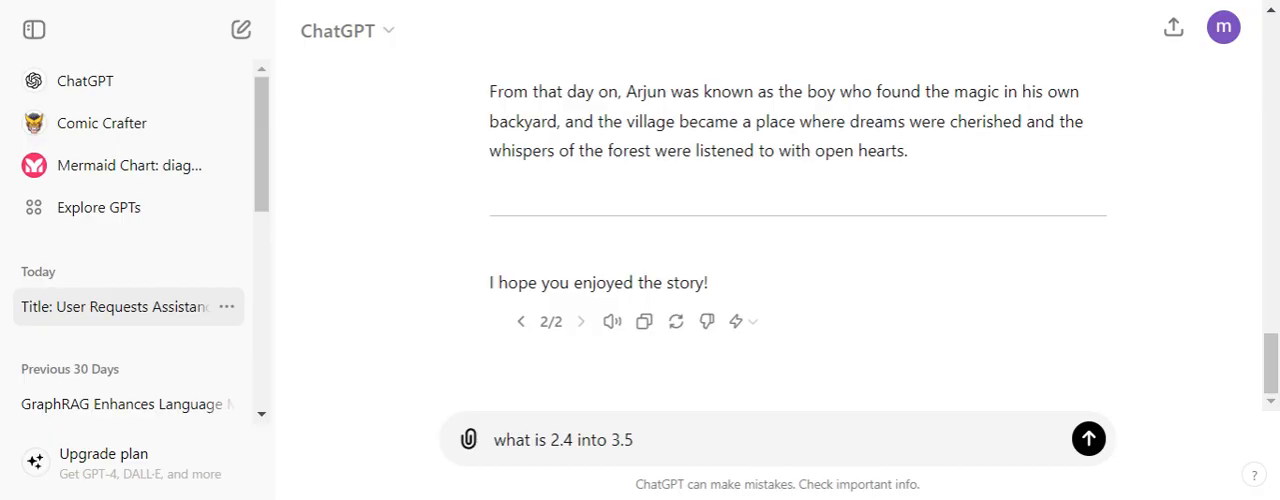
left_click(1088, 438)
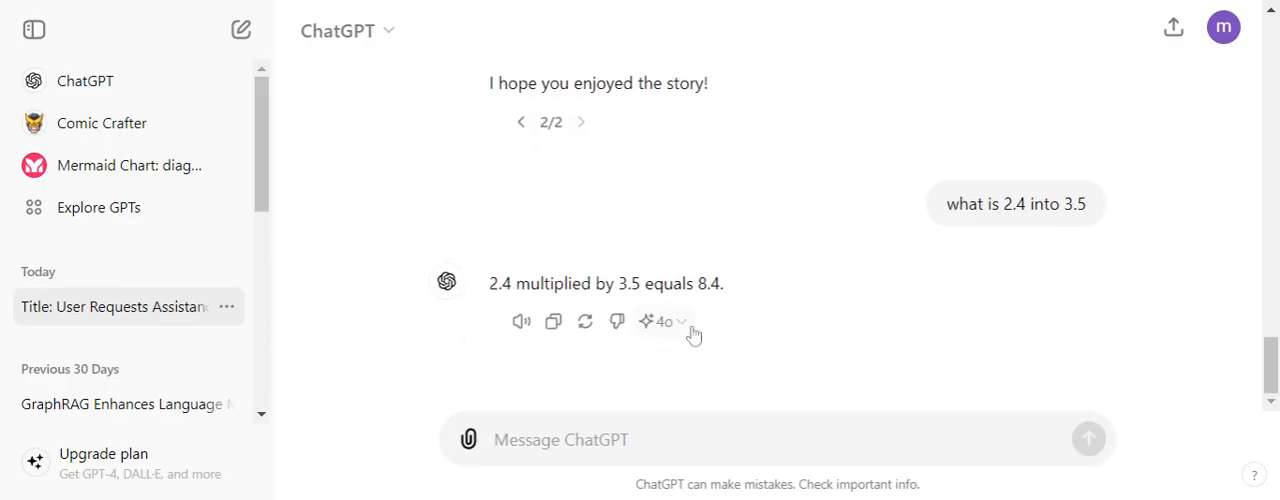
mouse_move(663, 321)
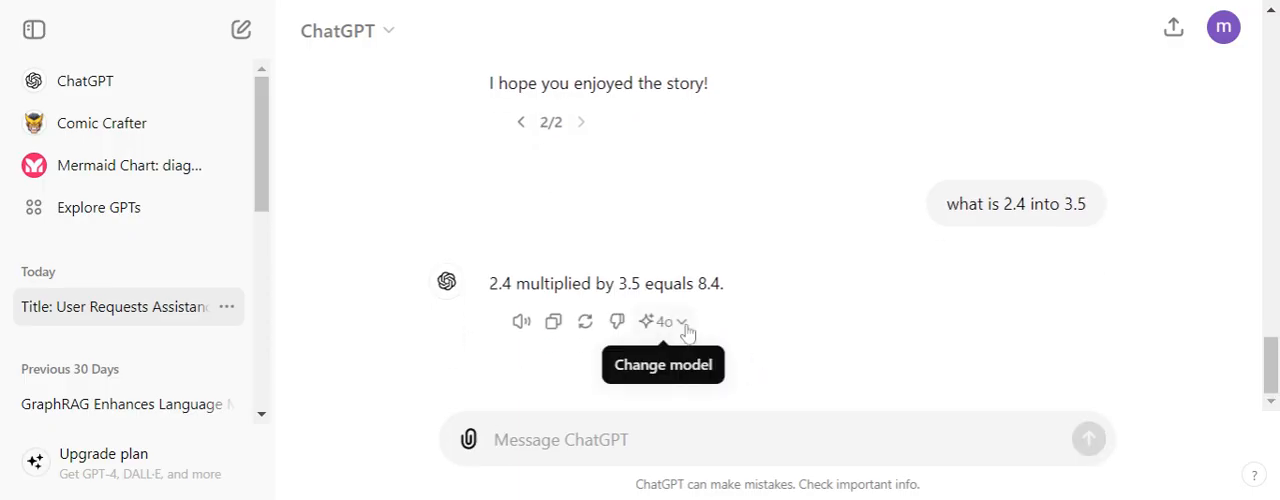
mouse_move(773, 316)
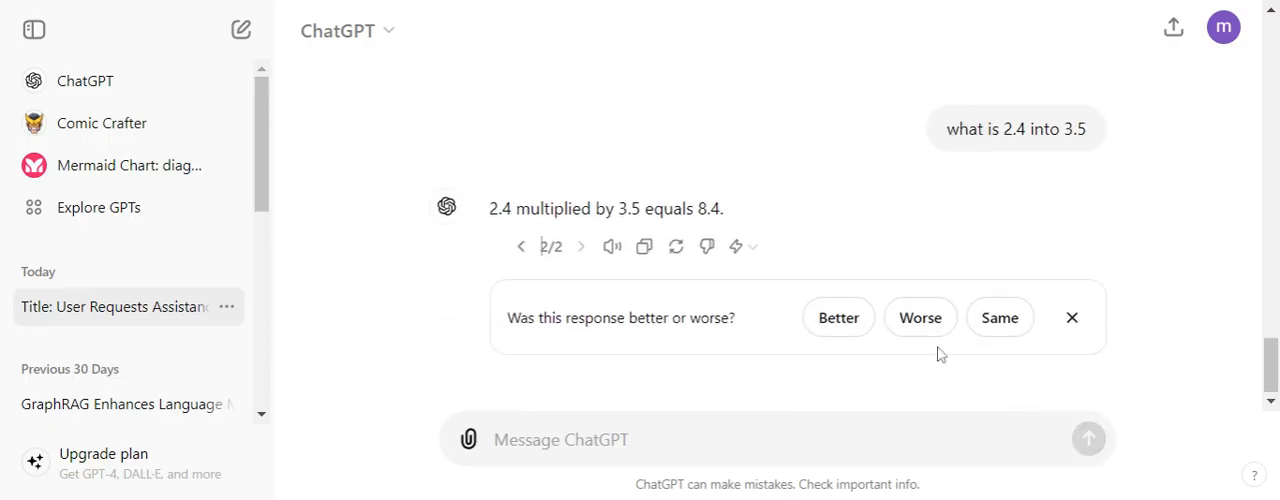
left_click(1071, 317)
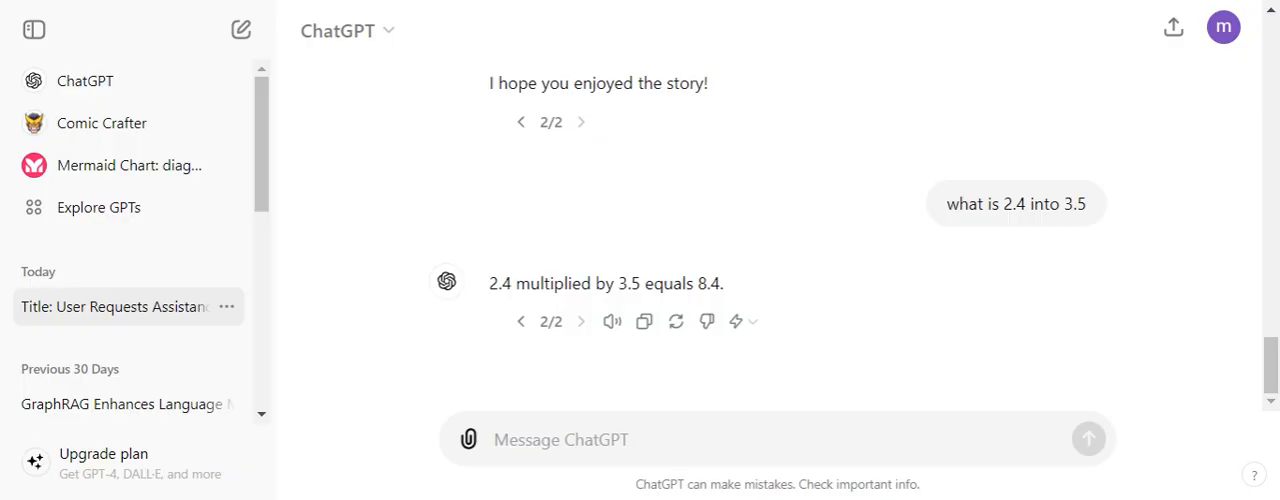
mouse_move(714, 416)
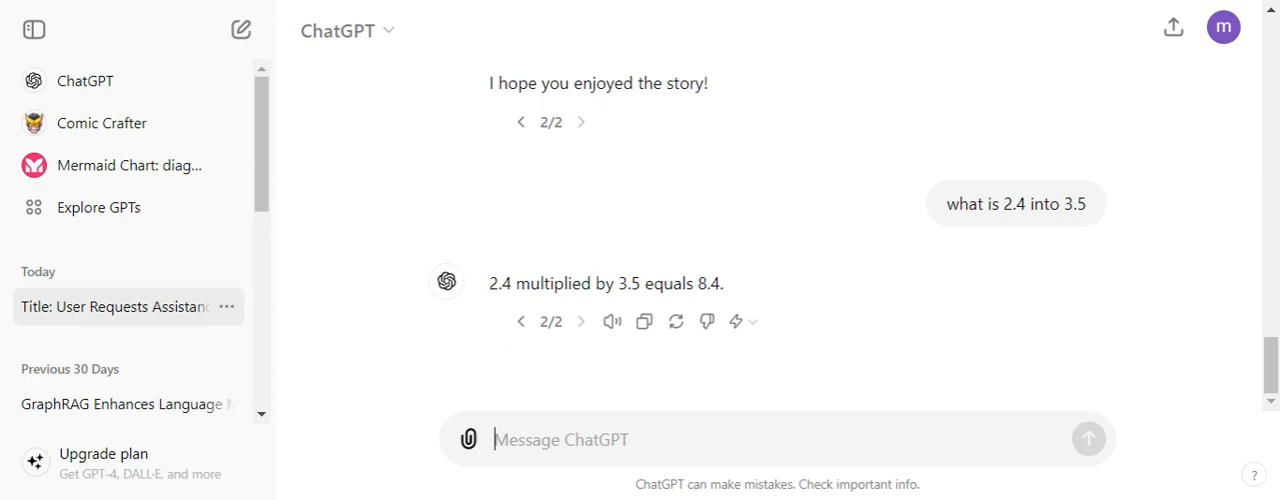
Send 'Write a python code for training a classification model on titanic dataset'.
type("W")
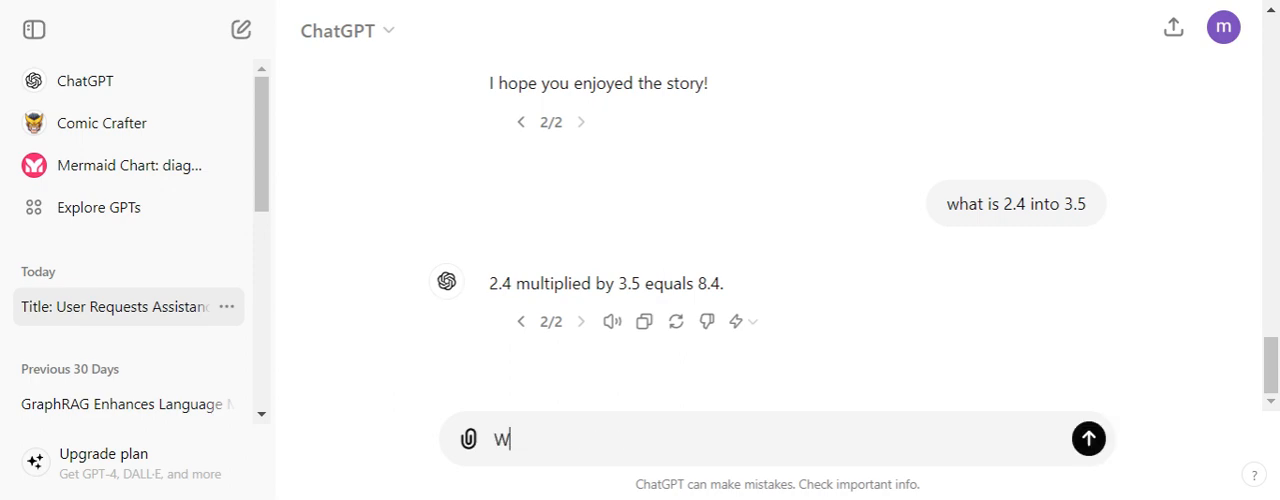
type("rite a pyth")
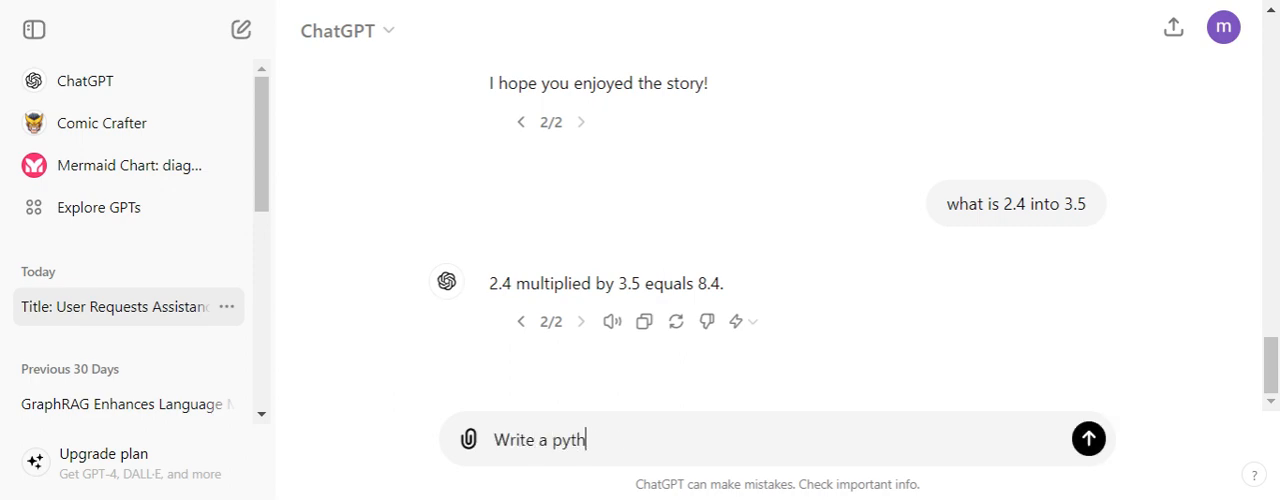
type("hon code for")
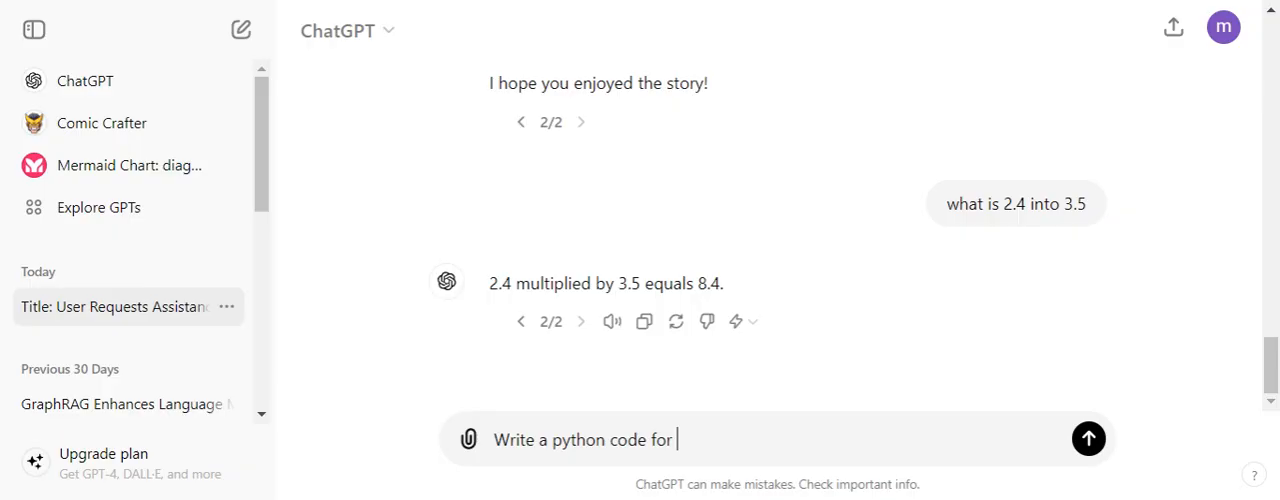
type("training")
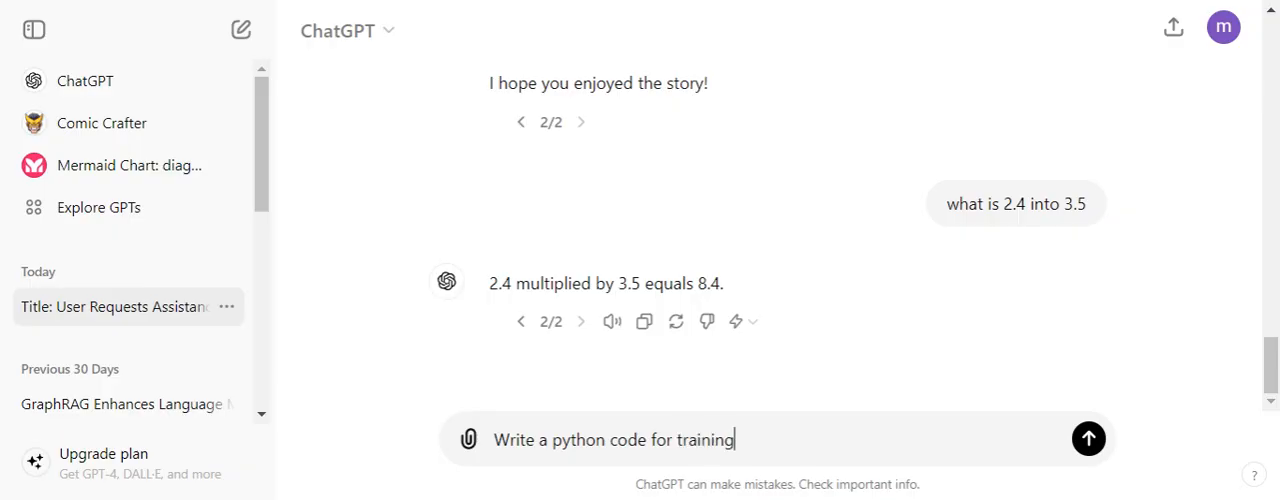
type("a classificat")
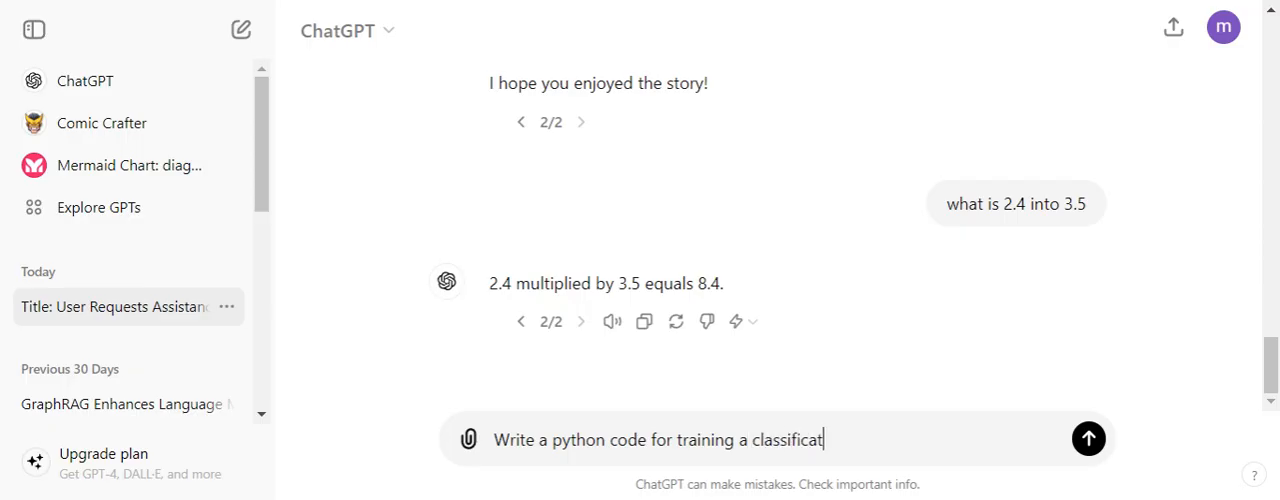
type("ion model on")
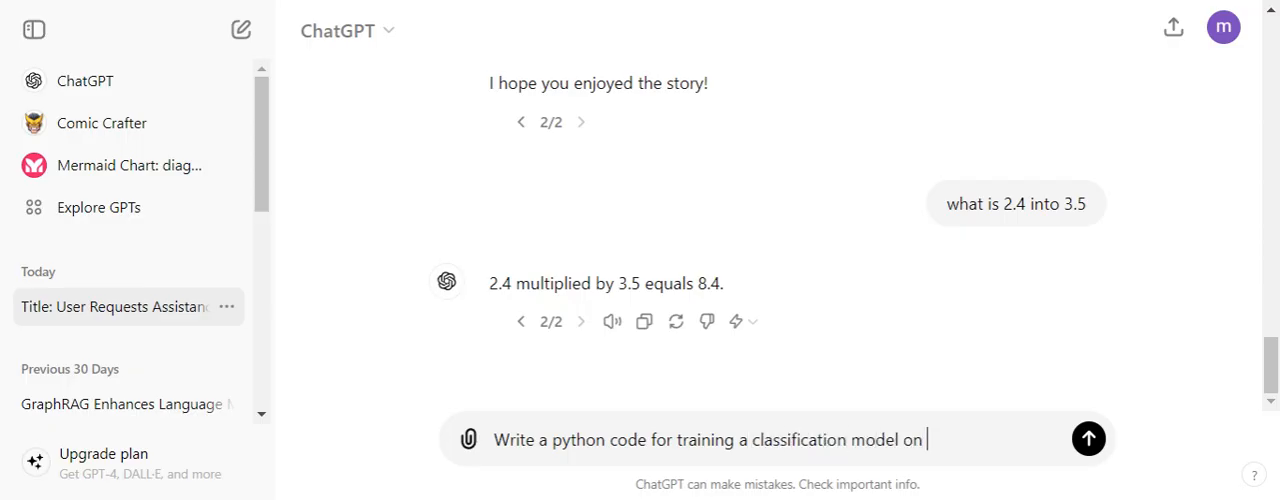
type("titanic datas")
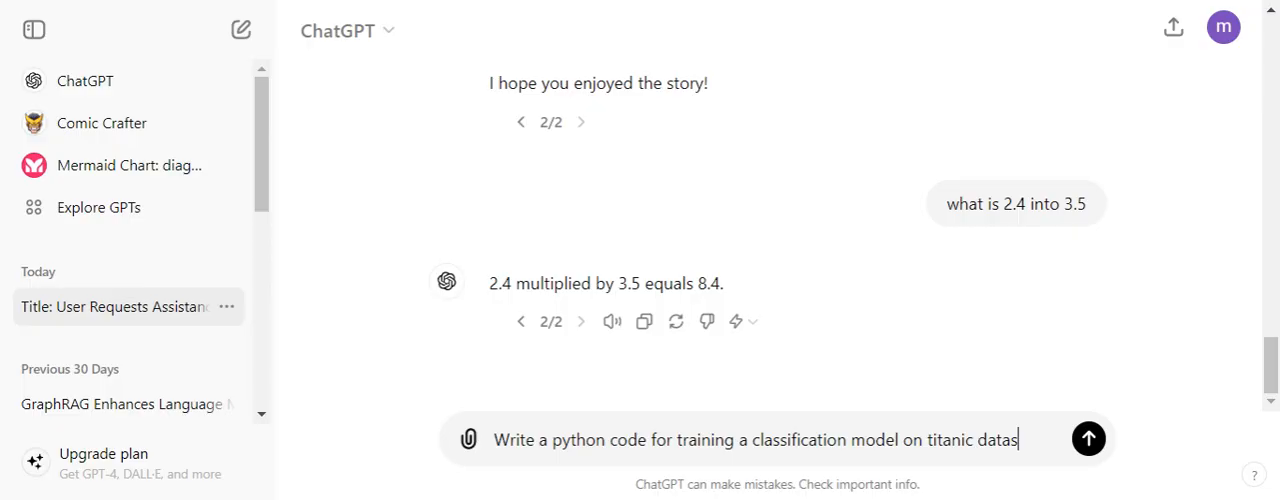
left_click(1088, 438)
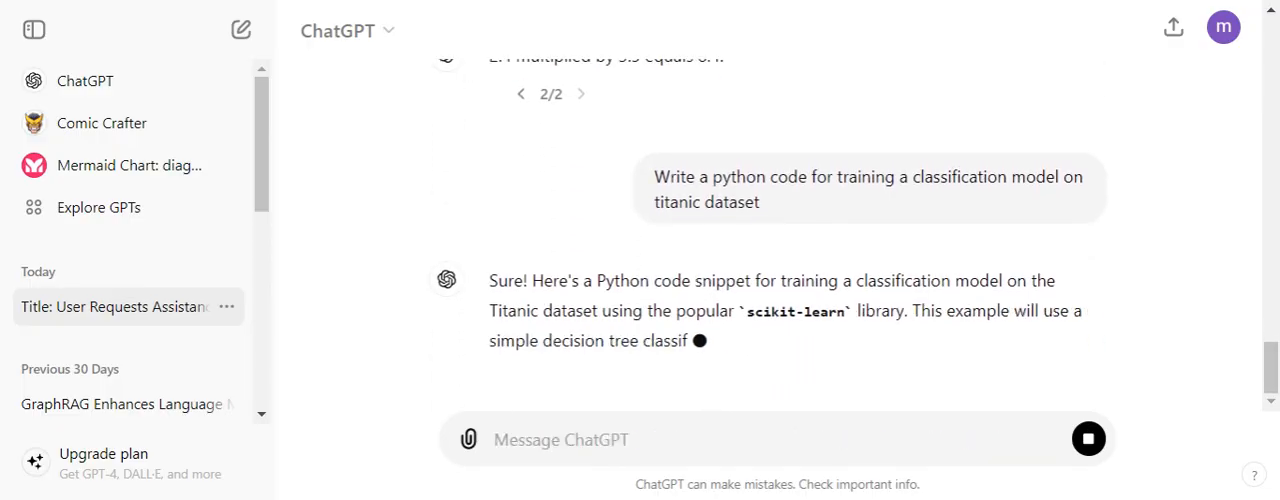
Read through the decision tree Titanic code as the response streams.
scroll("down", 3)
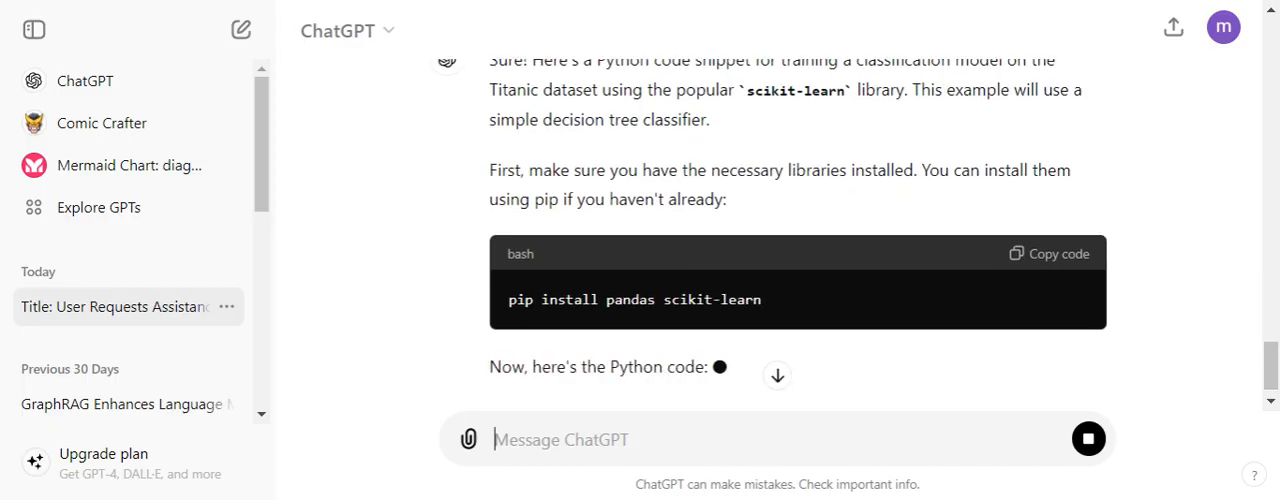
scroll("down", 3)
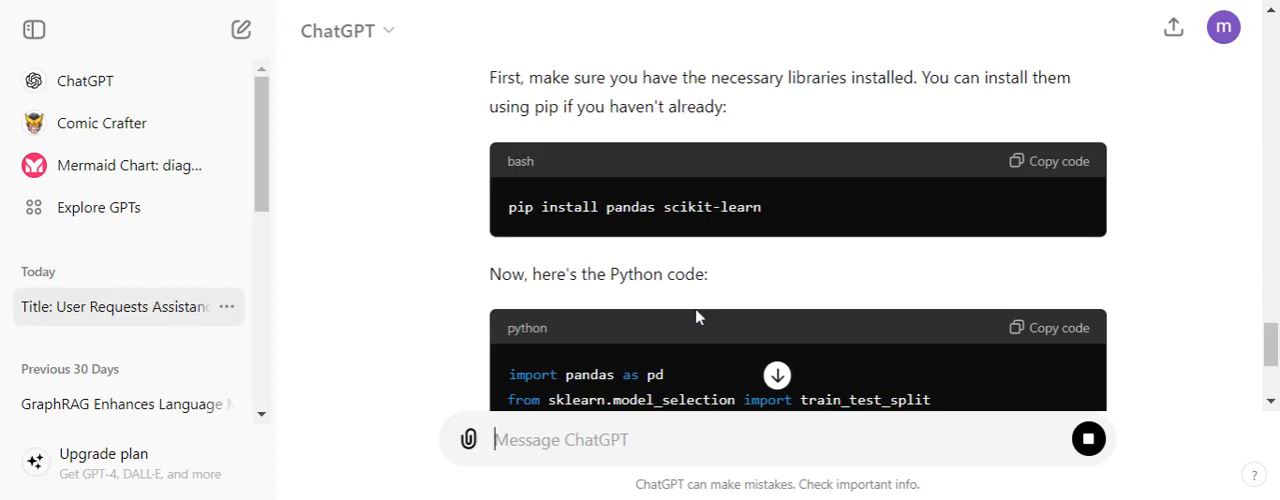
scroll("down", 3)
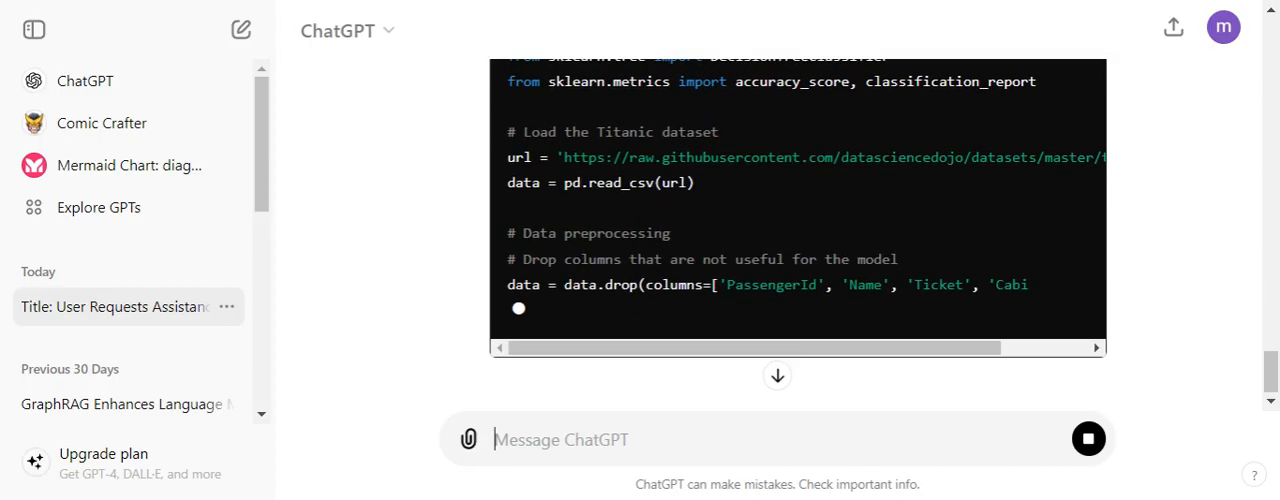
scroll("down", 3)
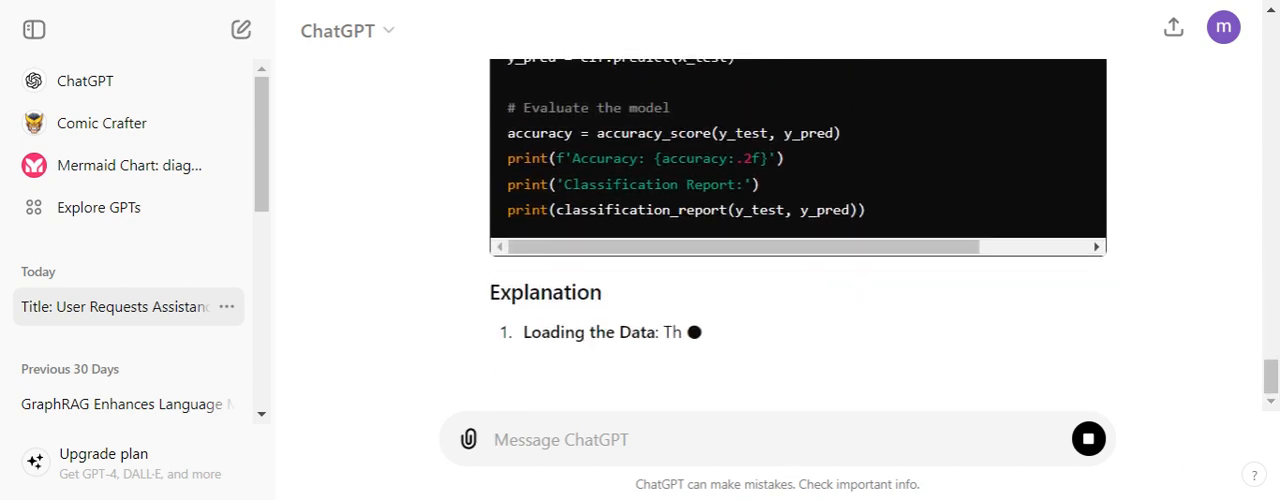
scroll("down", 3)
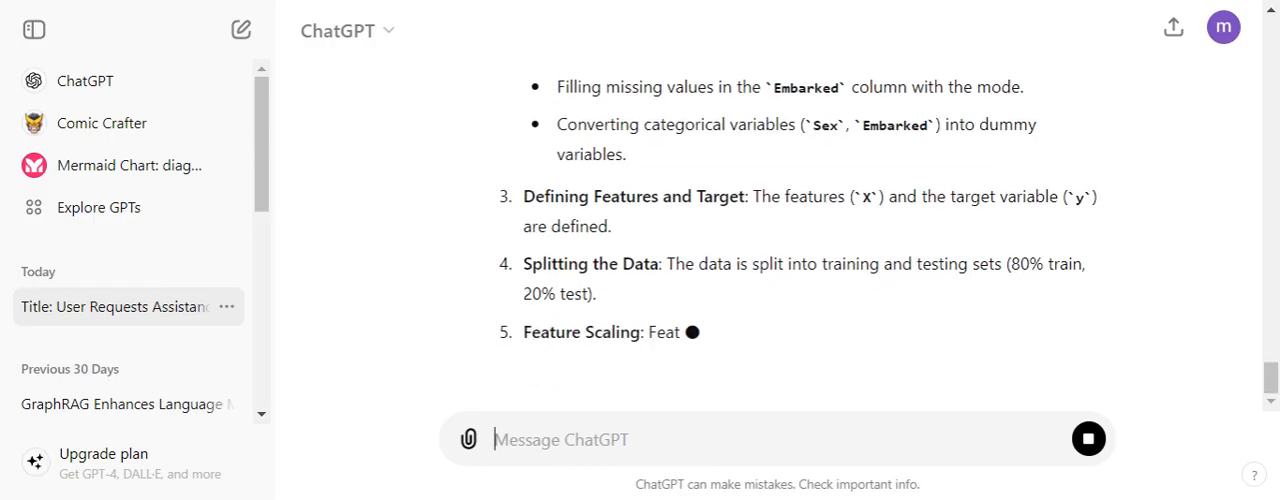
scroll("down", 3)
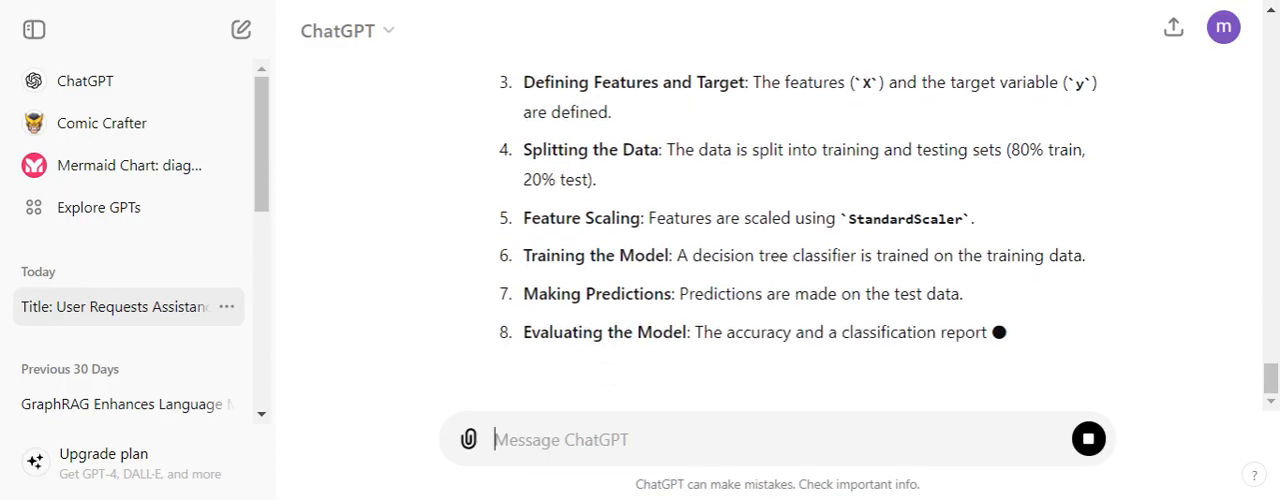
scroll("down", 3)
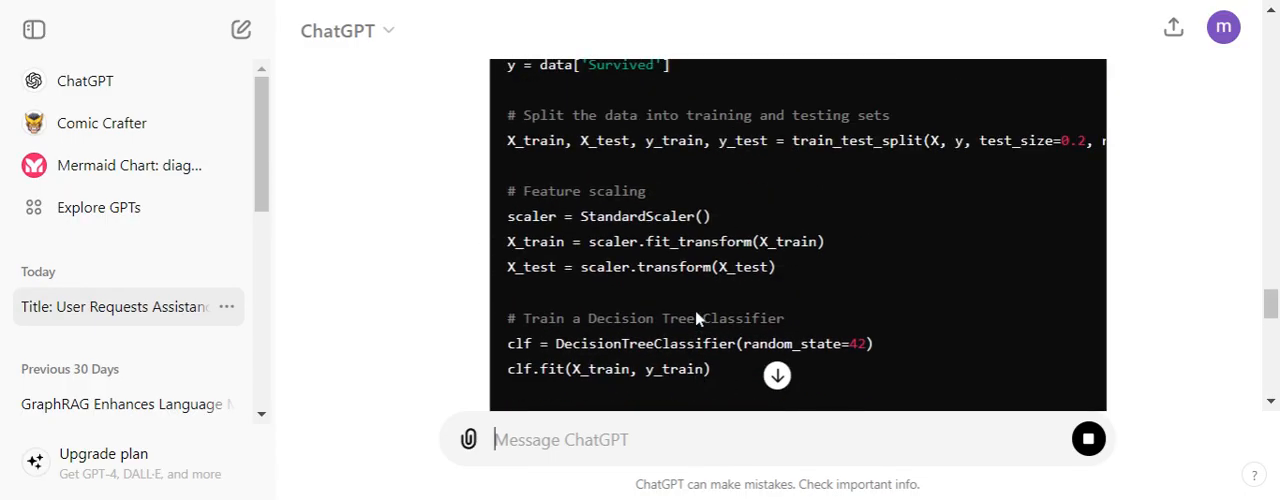
scroll("up", 3)
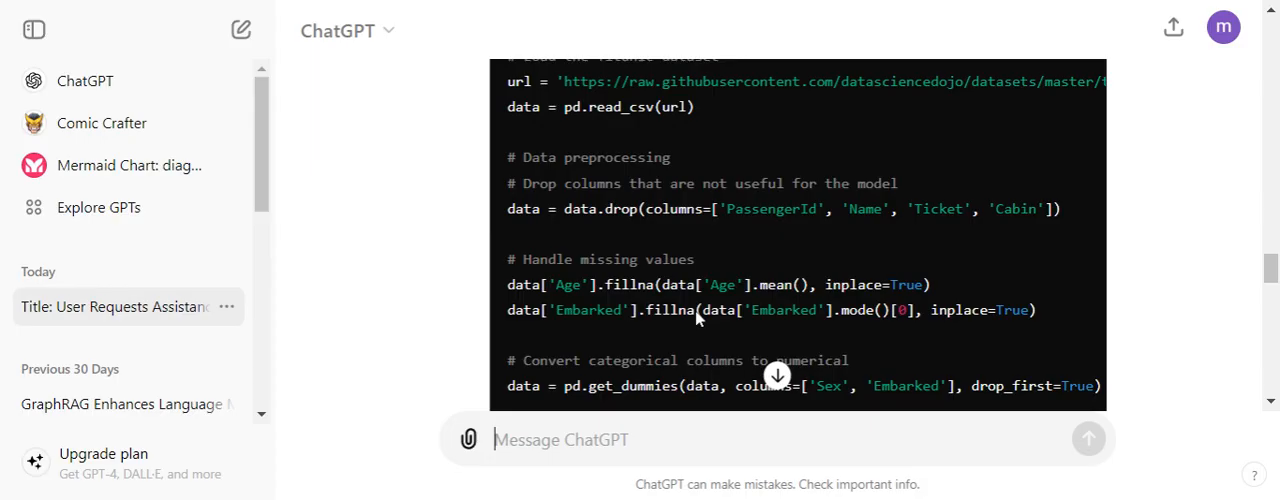
scroll("down", 3)
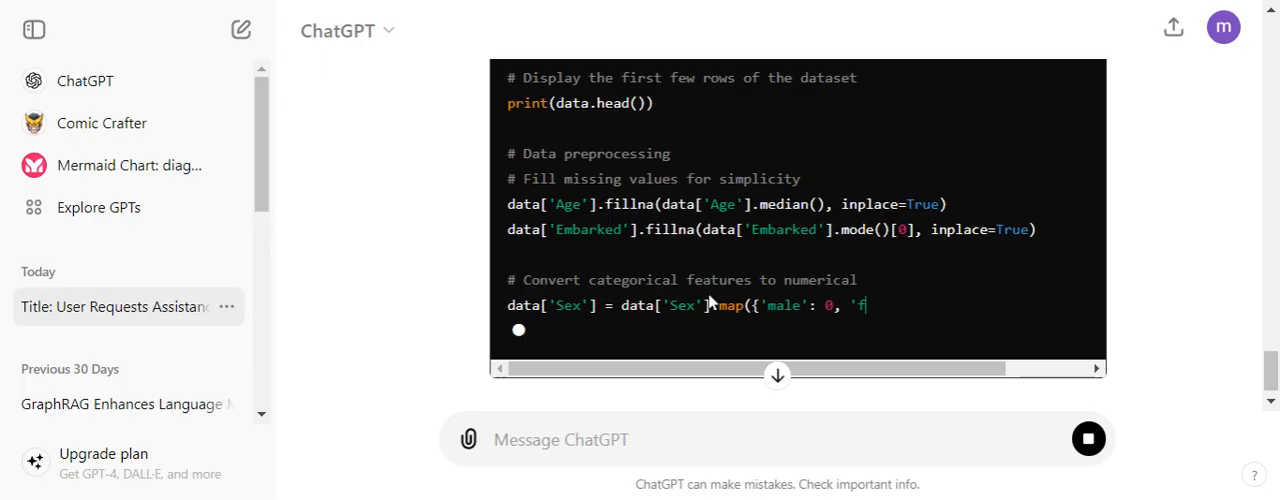
Read the finished Random Forest version of the Titanic code to the end.
scroll("up", 3)
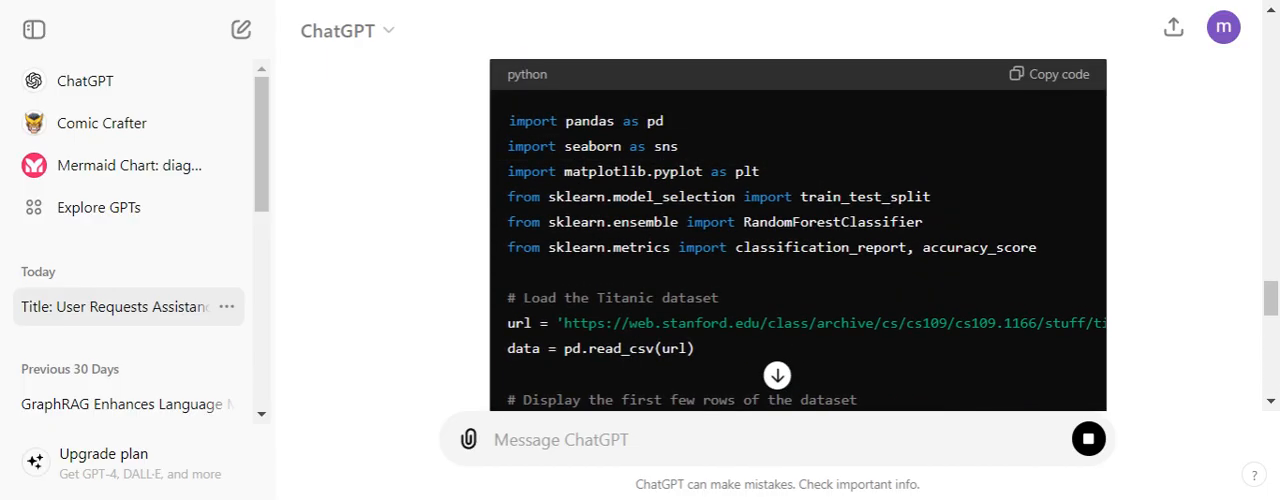
scroll("down", 3)
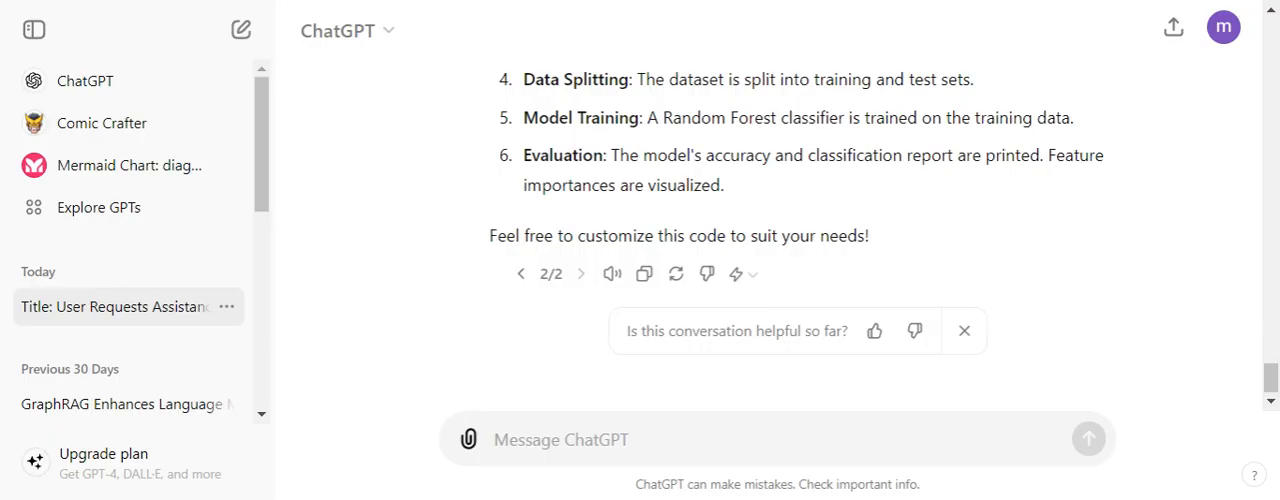
Send 'Explain me the fourier transform' to ChatGPT.
type("Explain me")
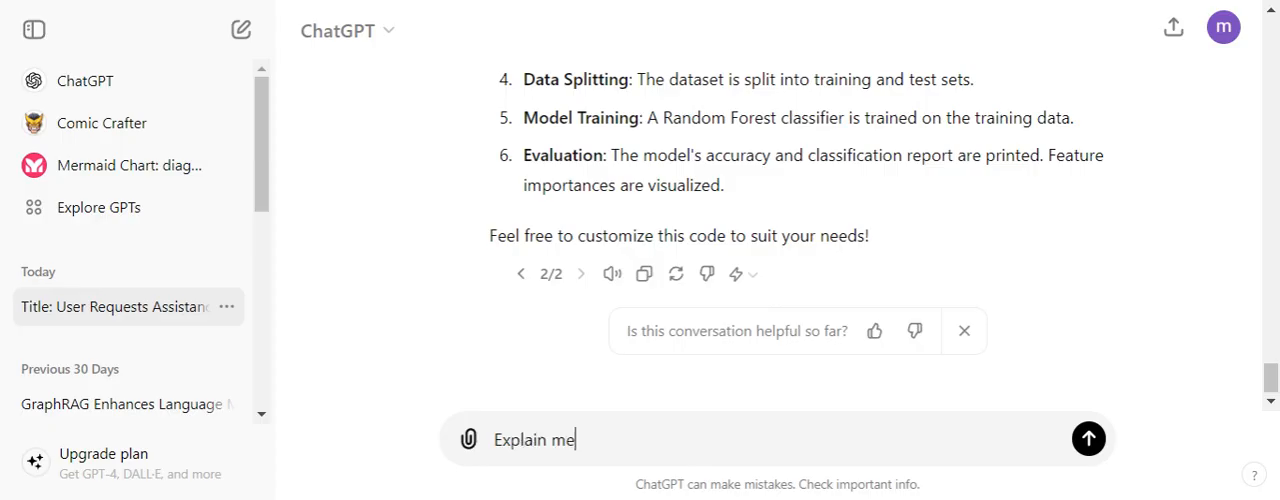
type("the four")
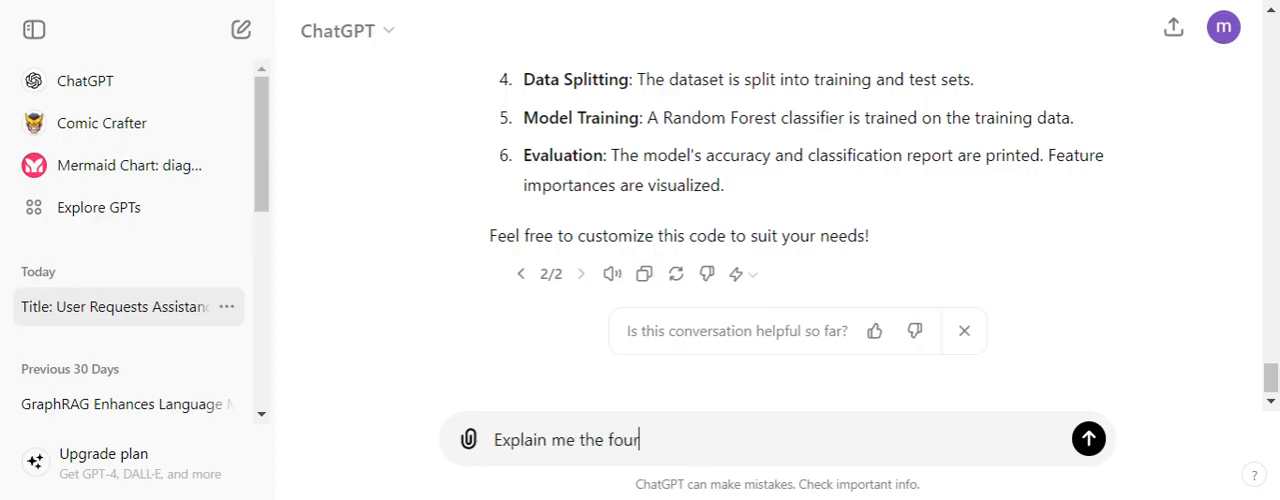
type("ier tr")
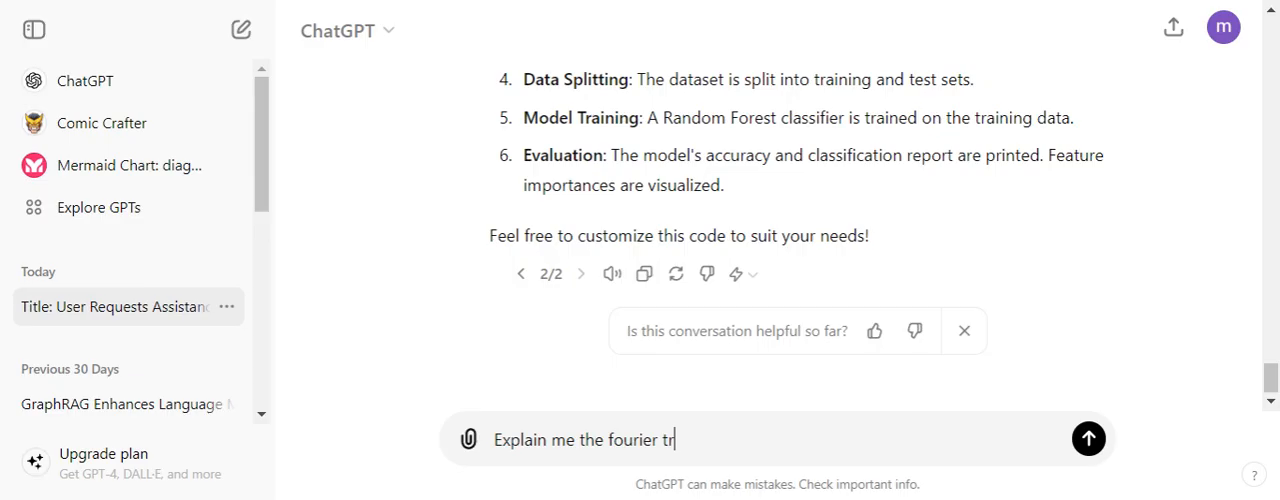
type("ansform")
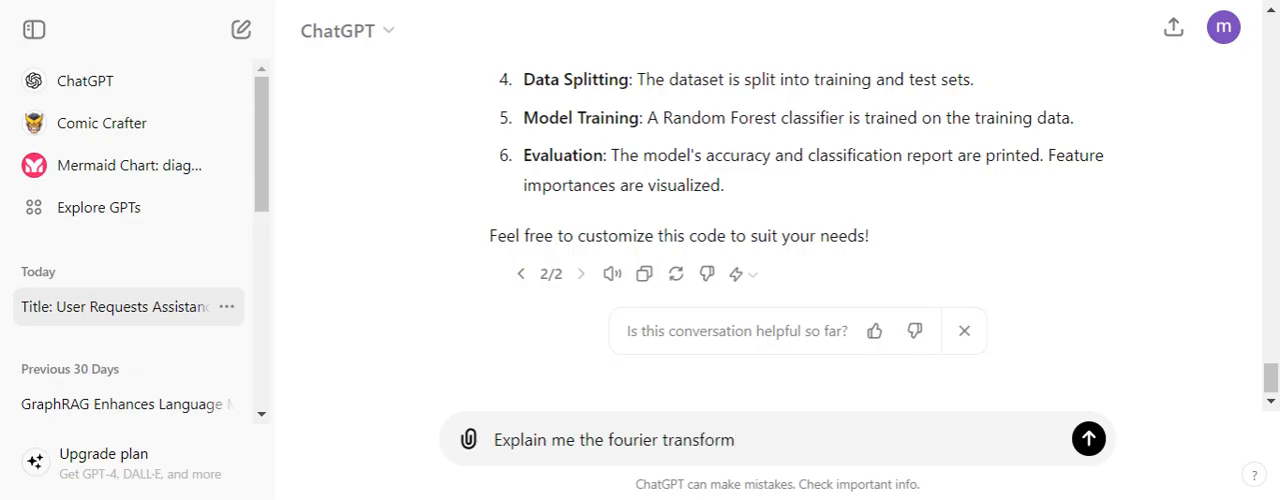
left_click(1088, 438)
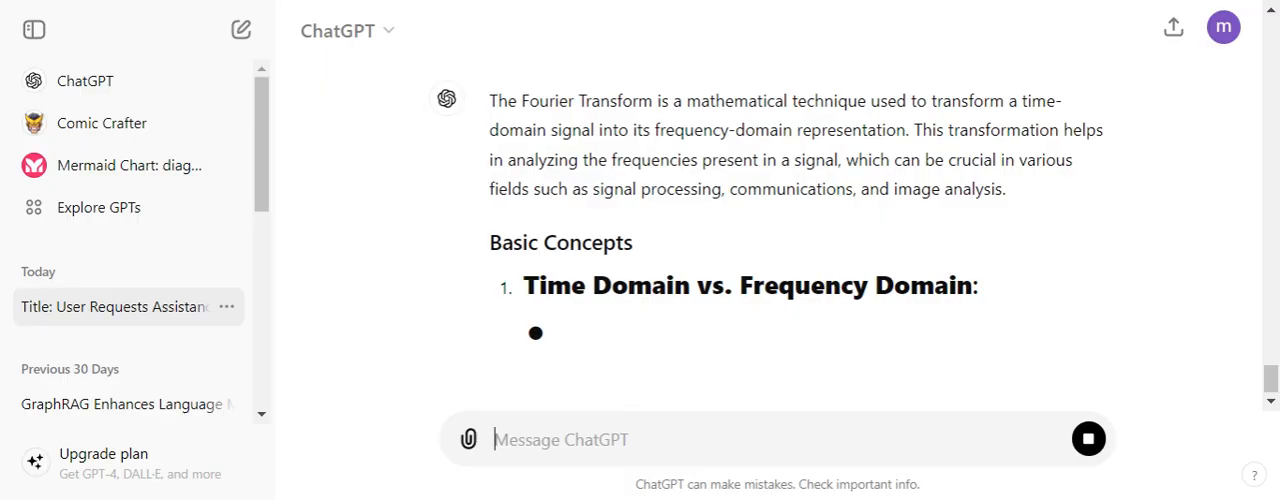
Read the Fourier transform answer through formulas, applications and summary.
scroll("down", 3)
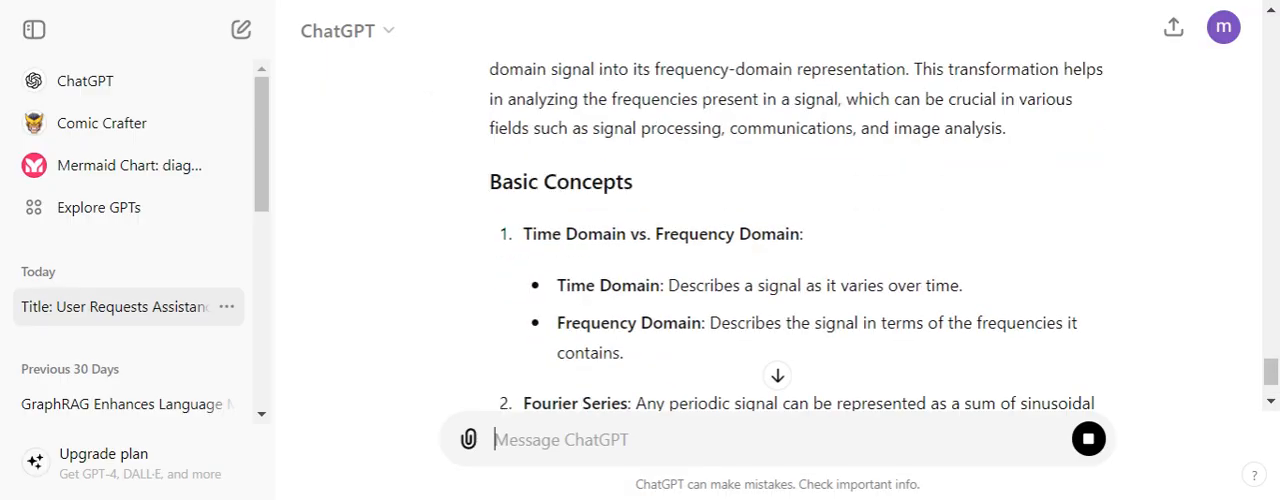
scroll("down", 3)
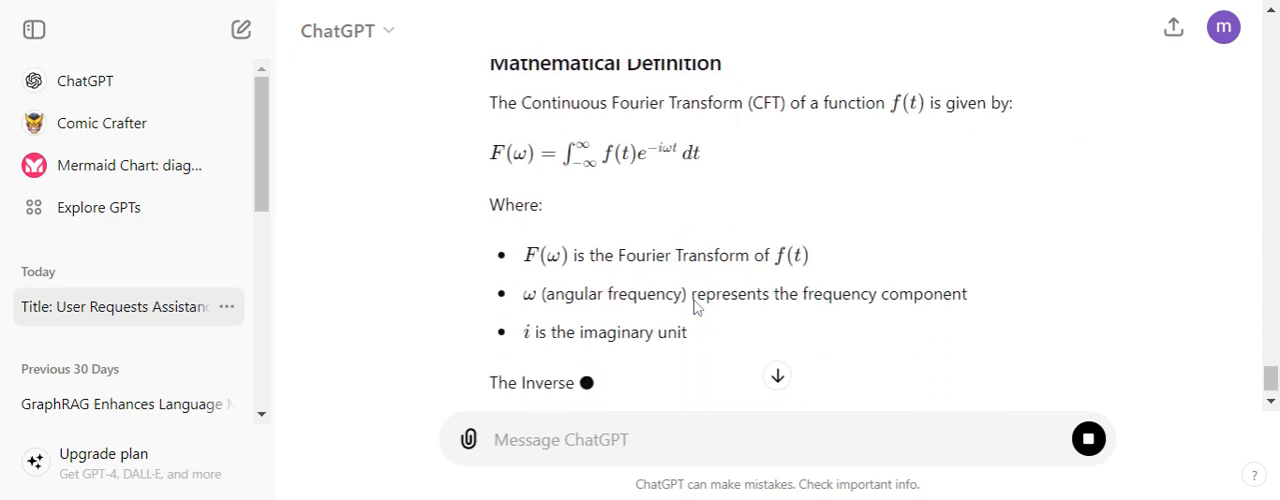
scroll("down", 3)
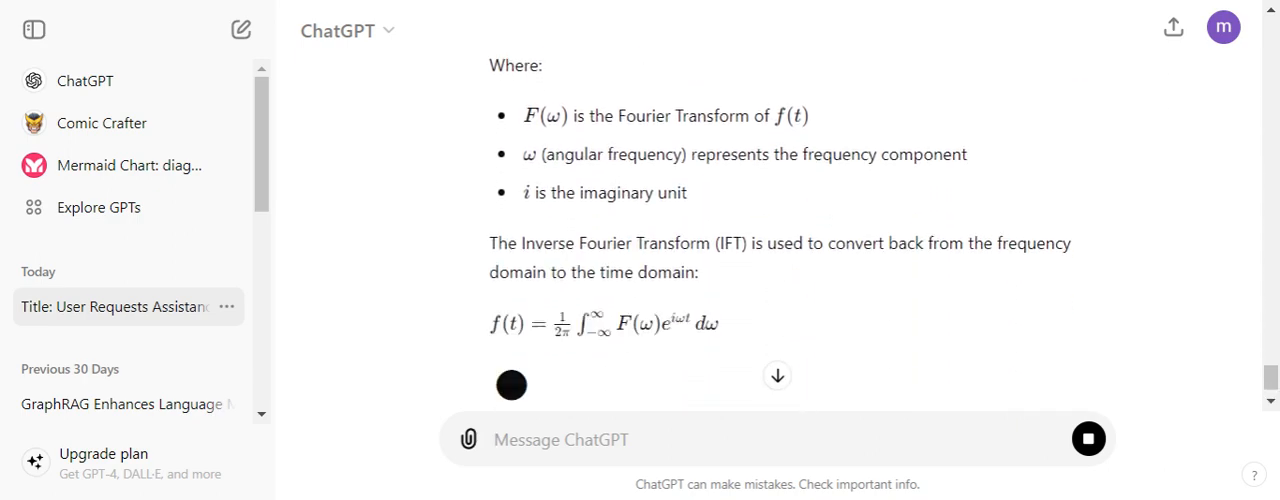
scroll("down", 3)
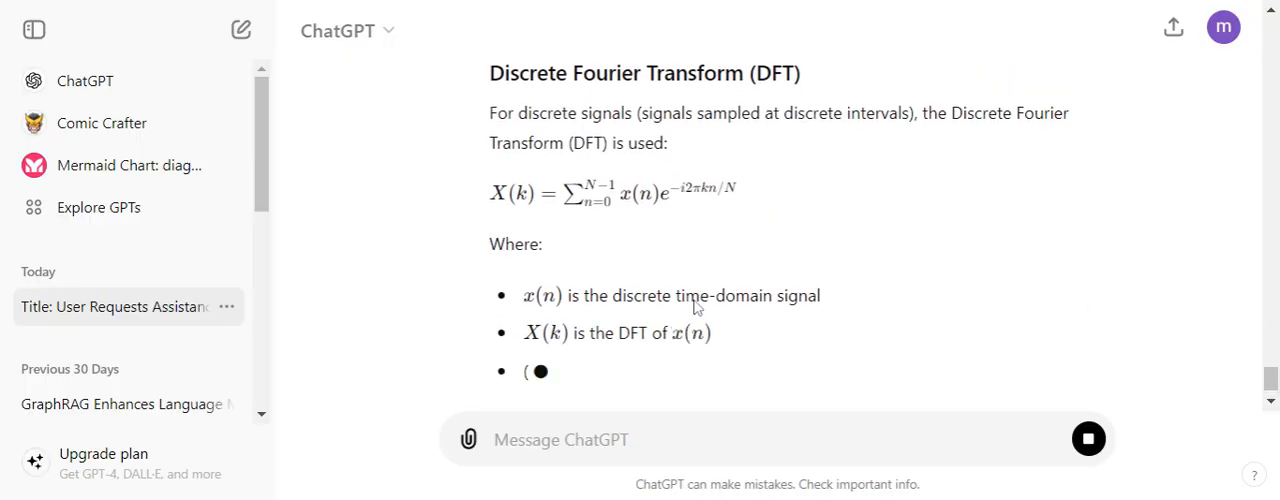
scroll("down", 3)
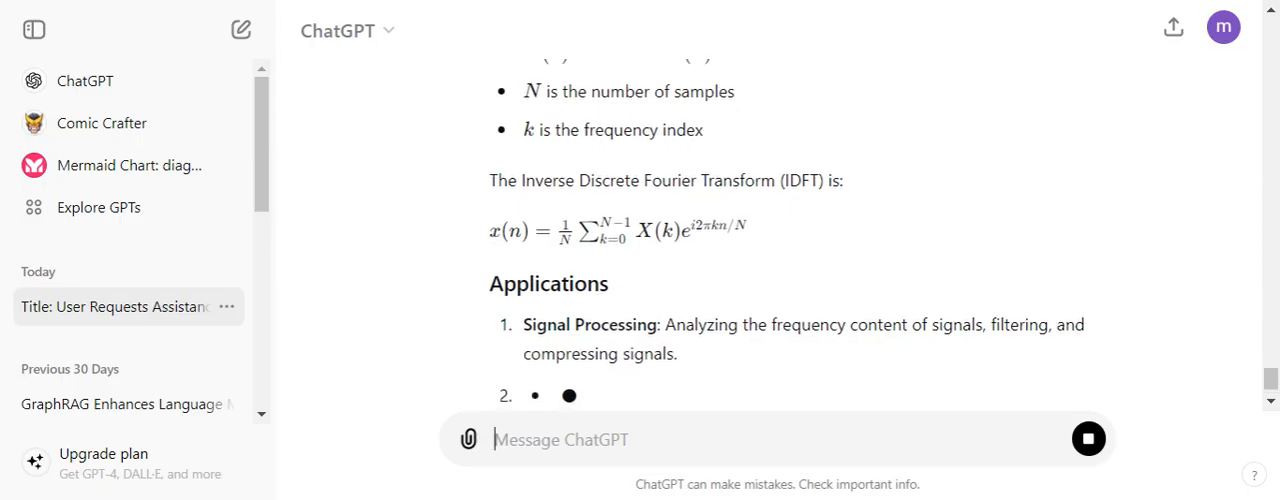
scroll("down", 3)
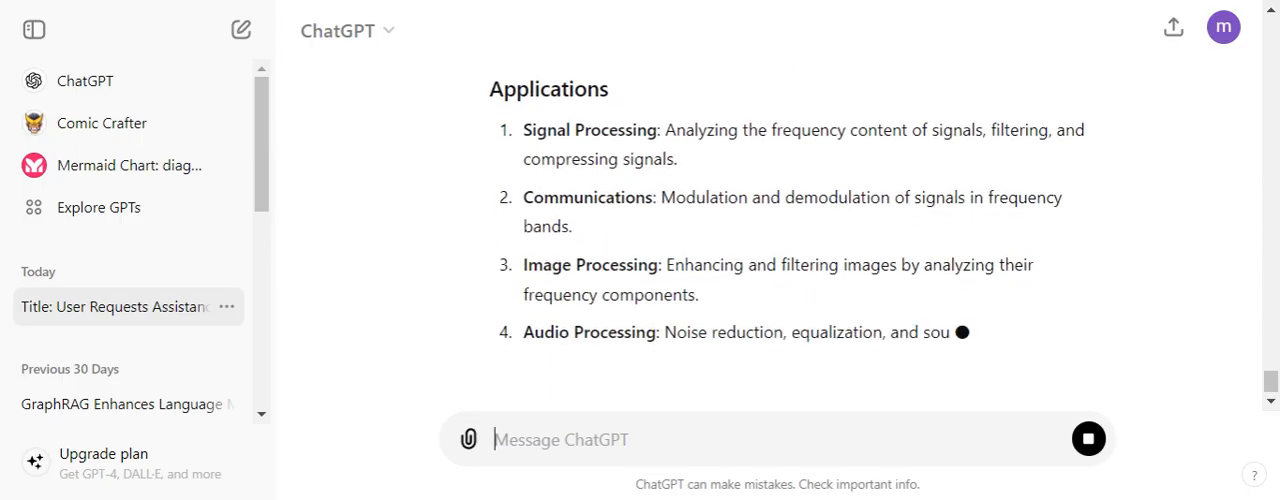
scroll("down", 3)
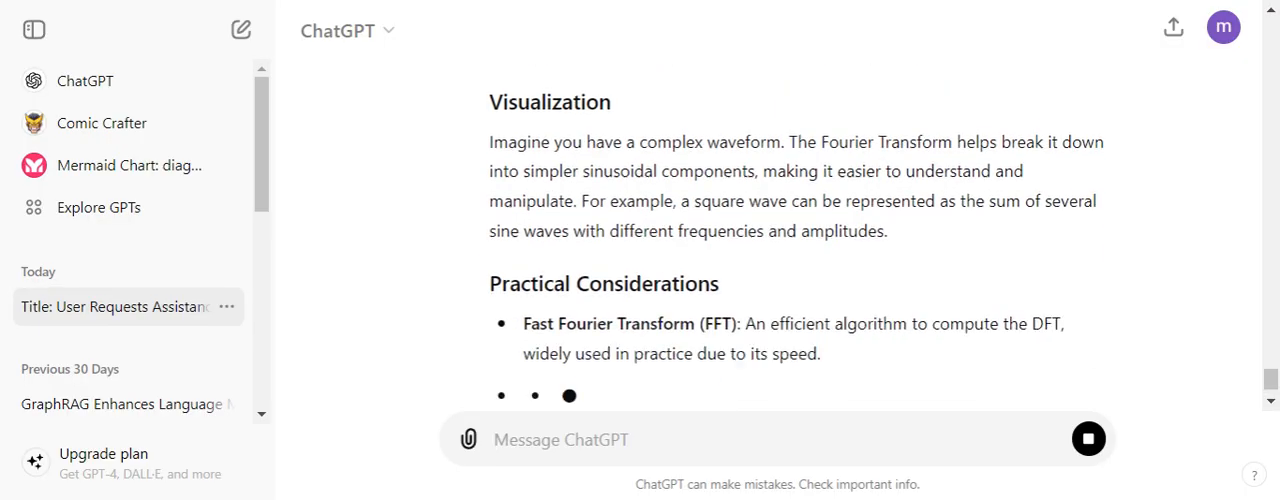
scroll("down", 3)
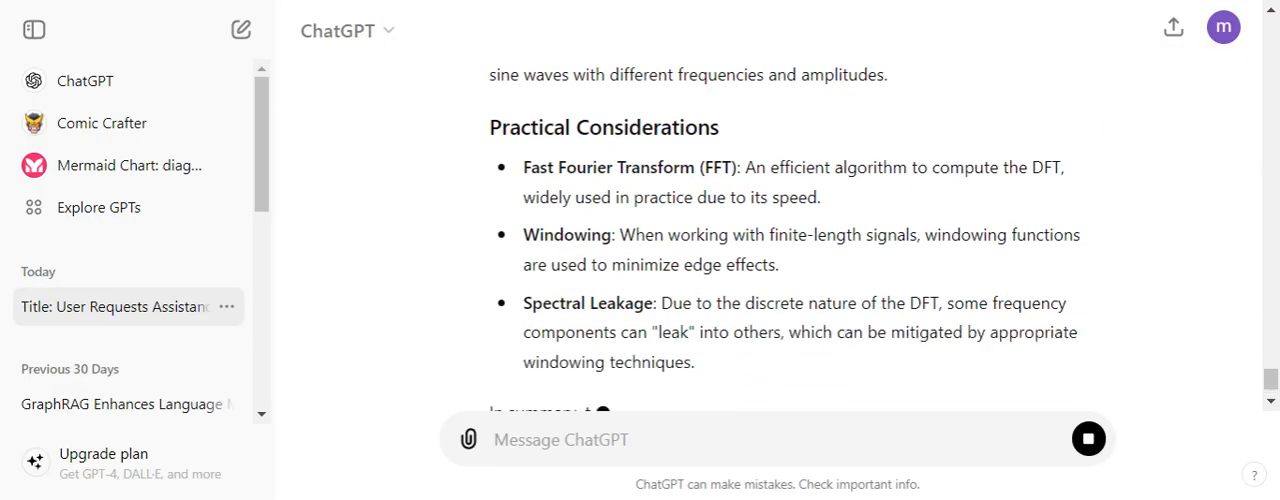
scroll("down", 3)
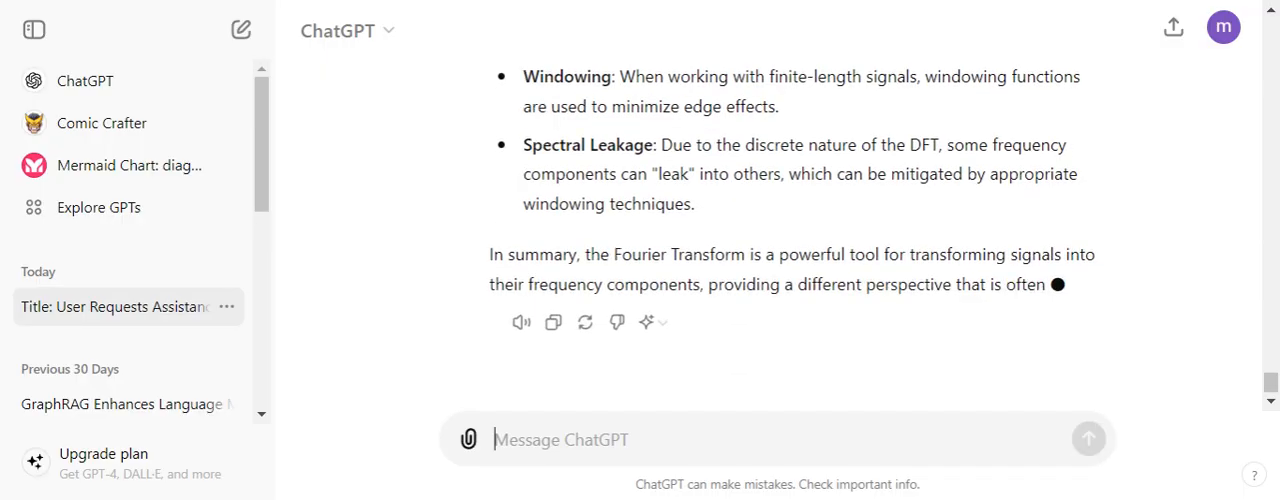
mouse_move(663, 322)
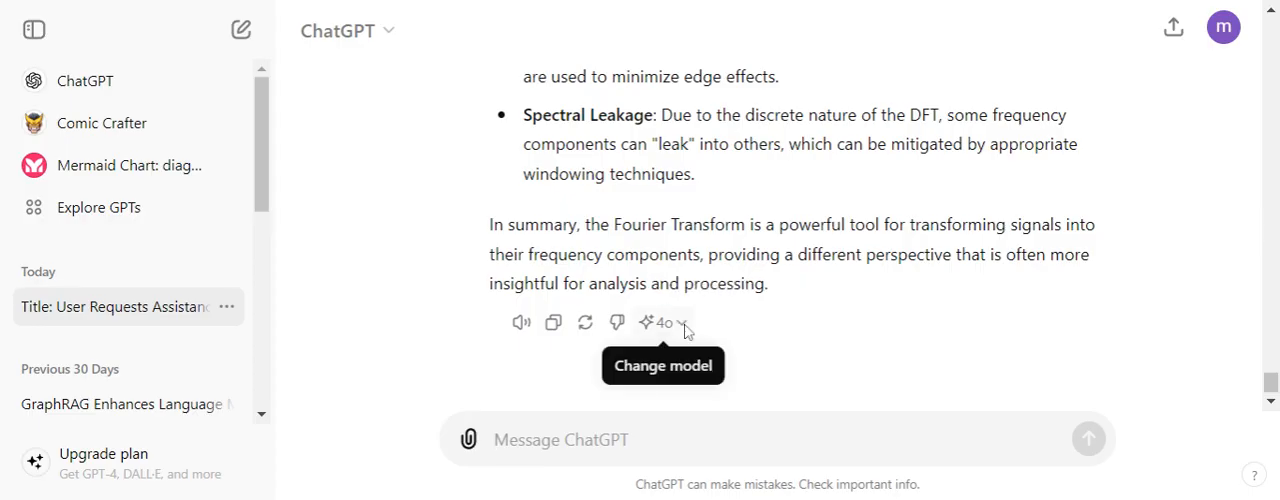
mouse_move(765, 352)
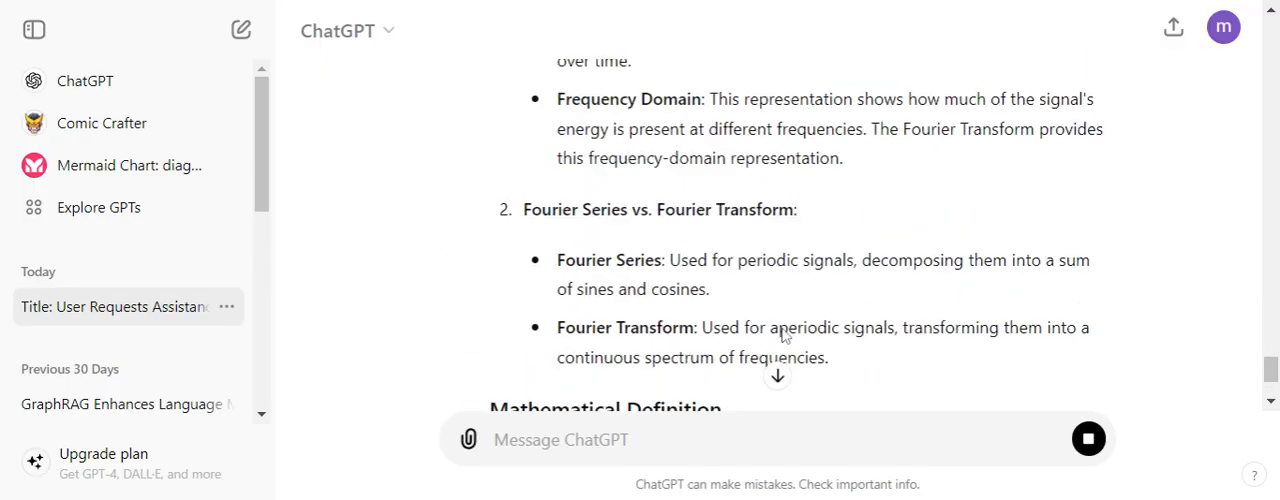
Read the regenerated Fourier explanation and rate it Better than the first.
scroll("down", 3)
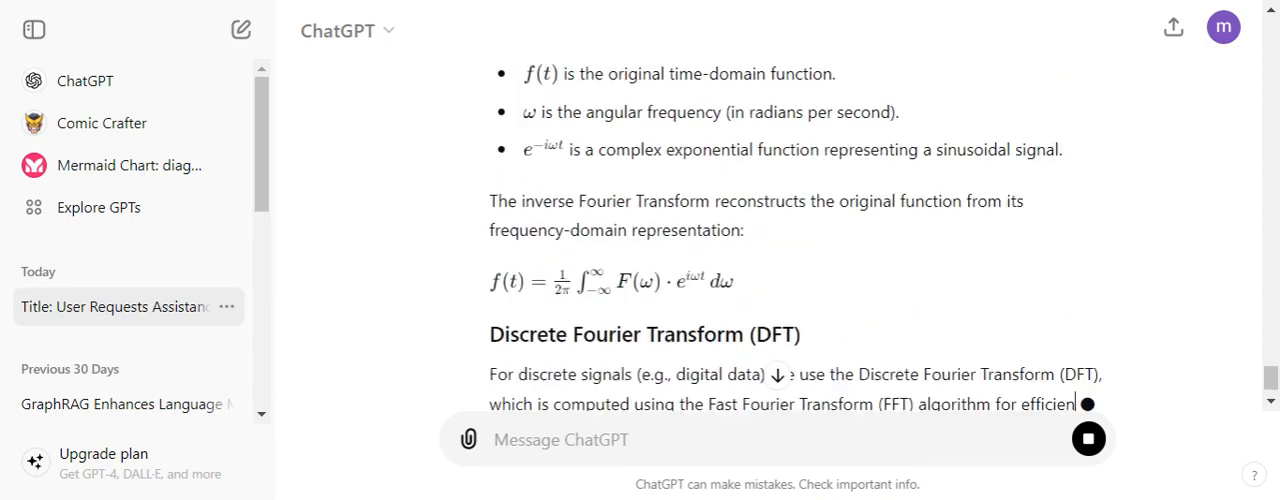
scroll("down", 3)
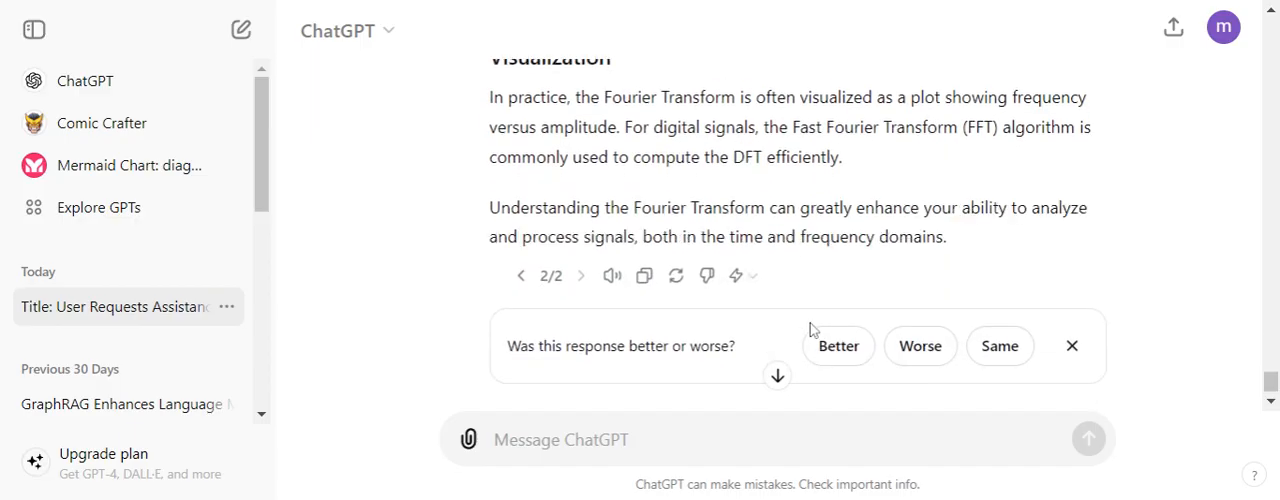
mouse_move(884, 350)
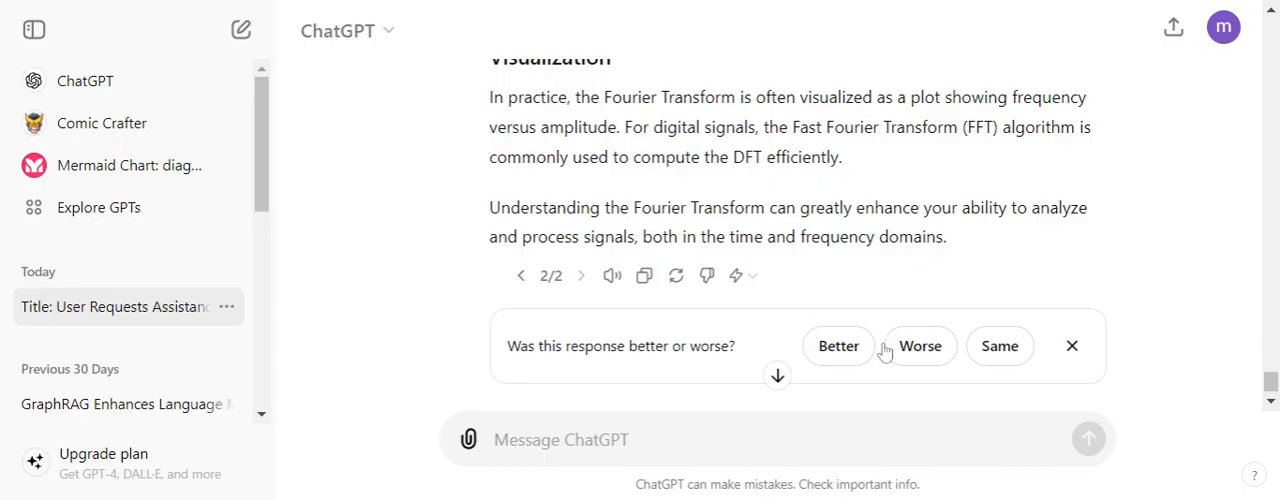
left_click(1071, 345)
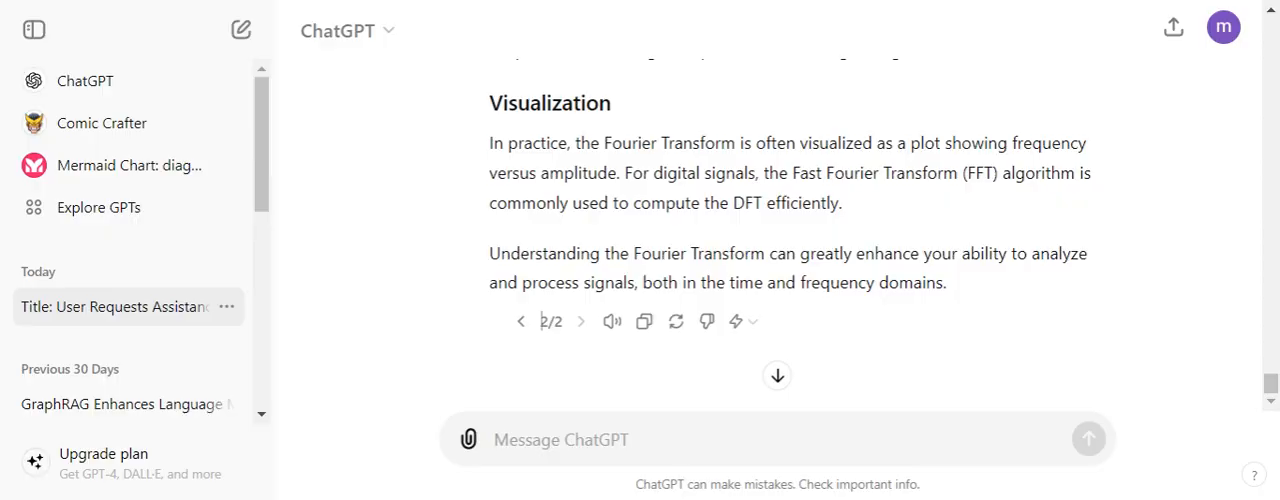
mouse_move(582, 8)
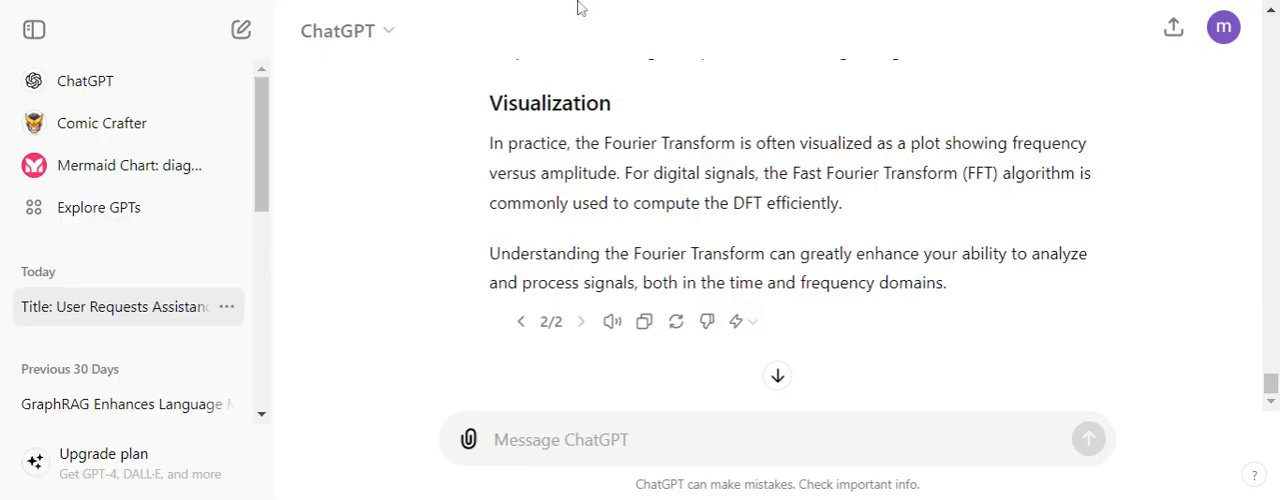